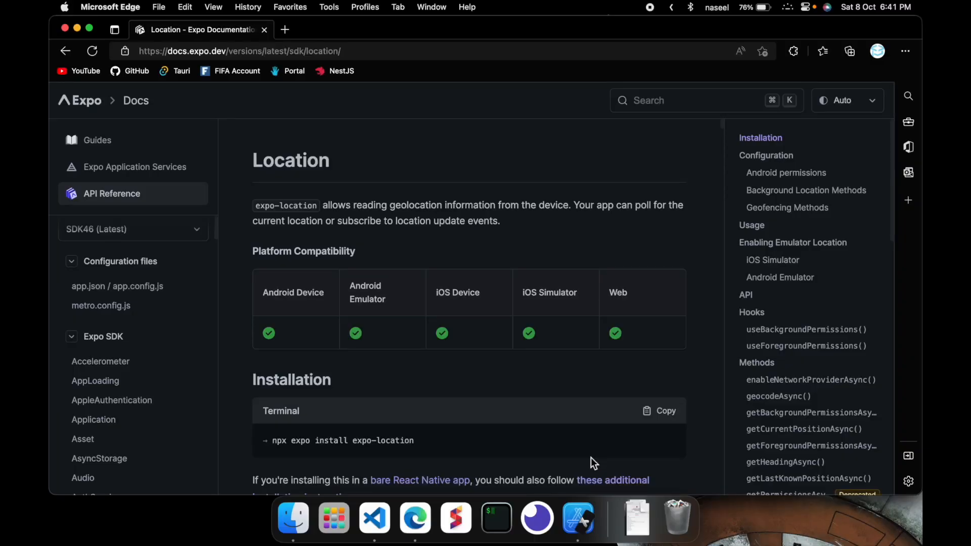
mouse_move(236, 137)
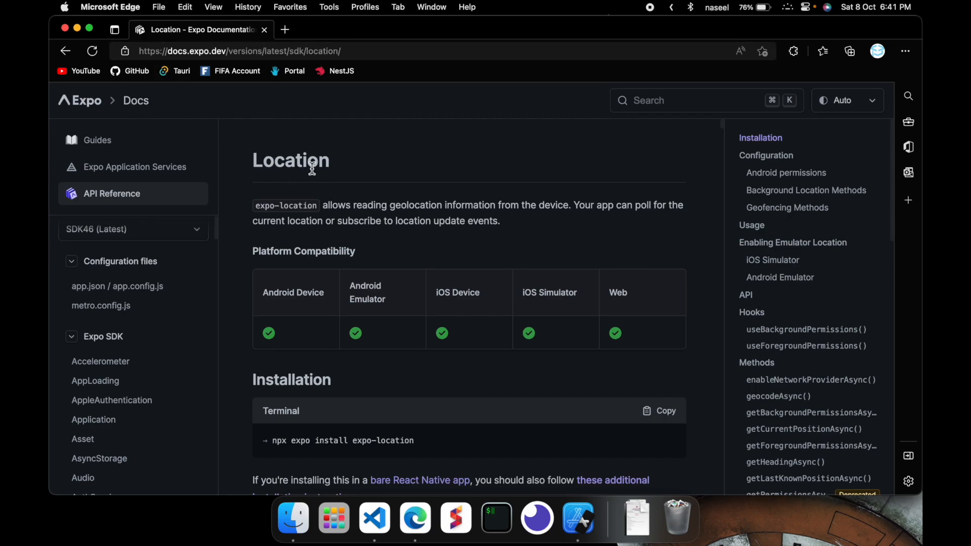
mouse_move(190, 305)
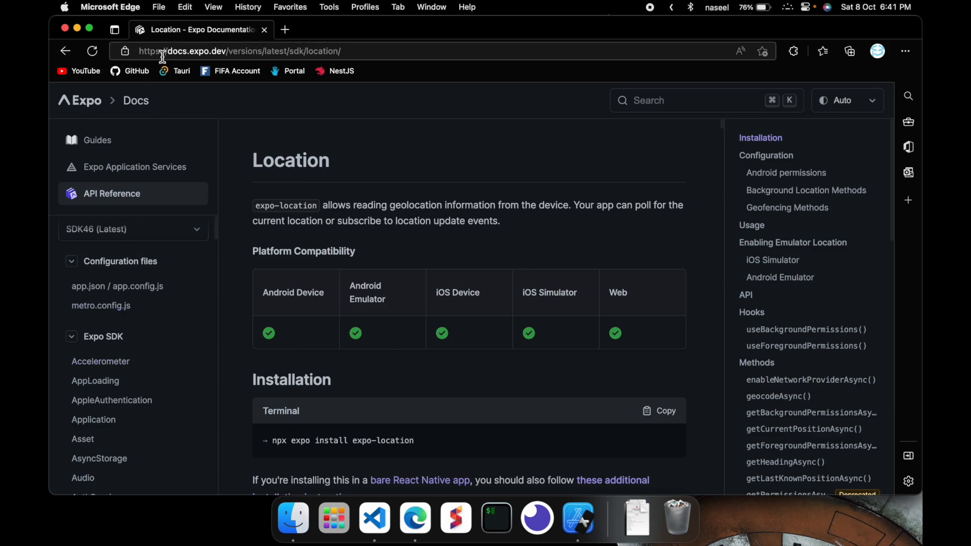
Read the expo-location Installation section in Edge, then switch to VS Code's terminal.
left_click(248, 50)
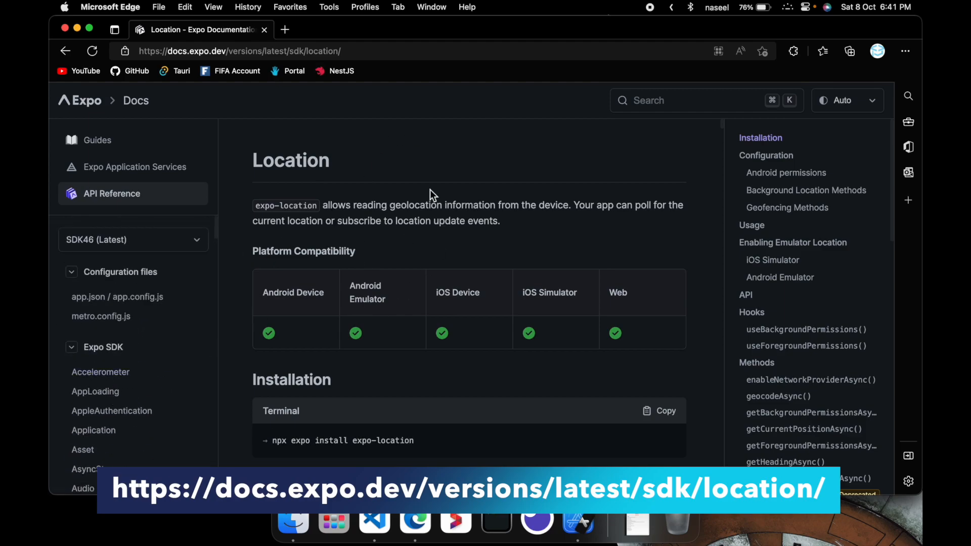
mouse_move(699, 101)
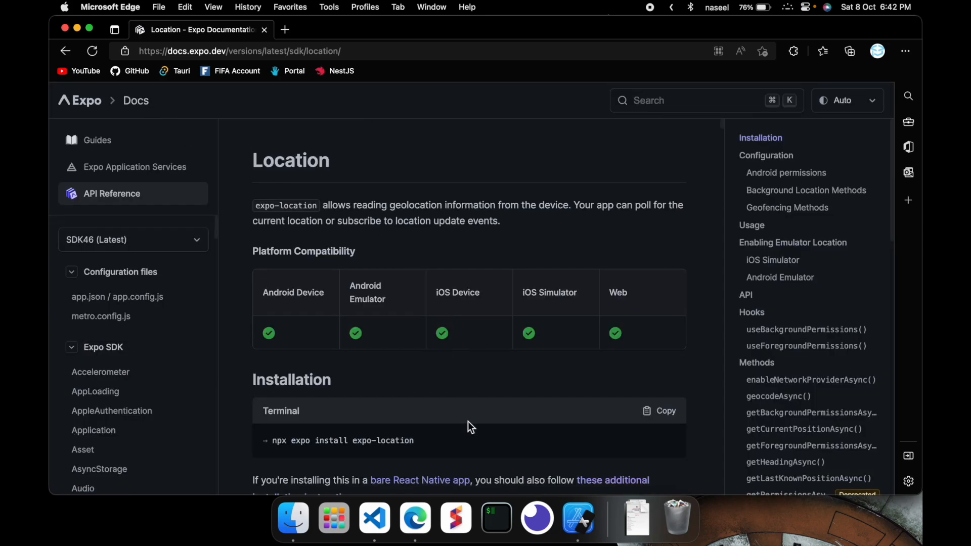
left_click(374, 518)
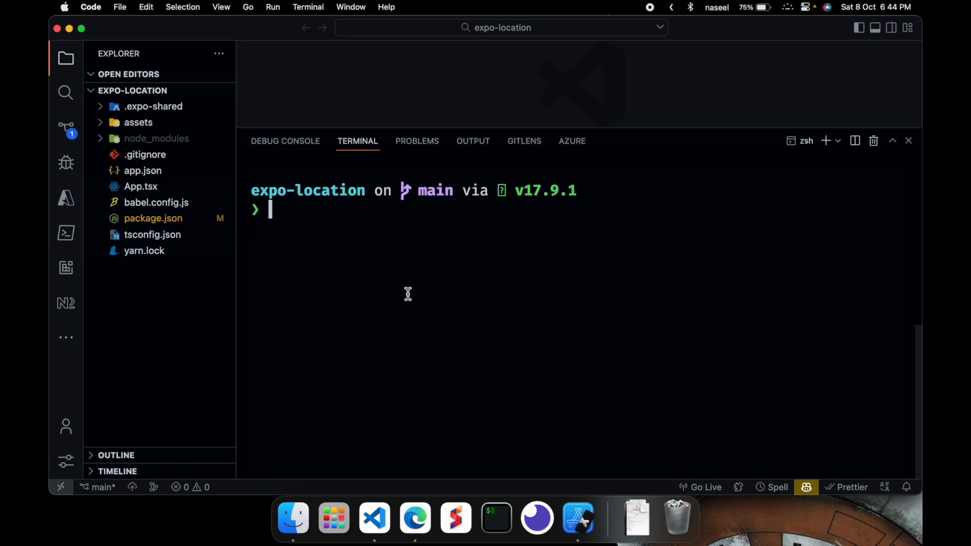
Run yarn add expo-location in the terminal, then open App.tsx from the Explorer.
left_click(414, 518)
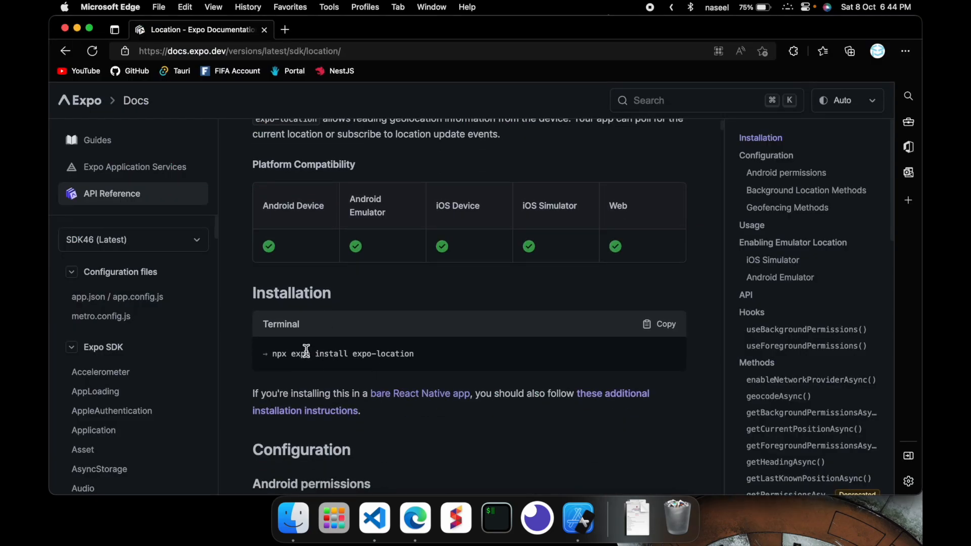
double_click(382, 354)
type("yarn ad")
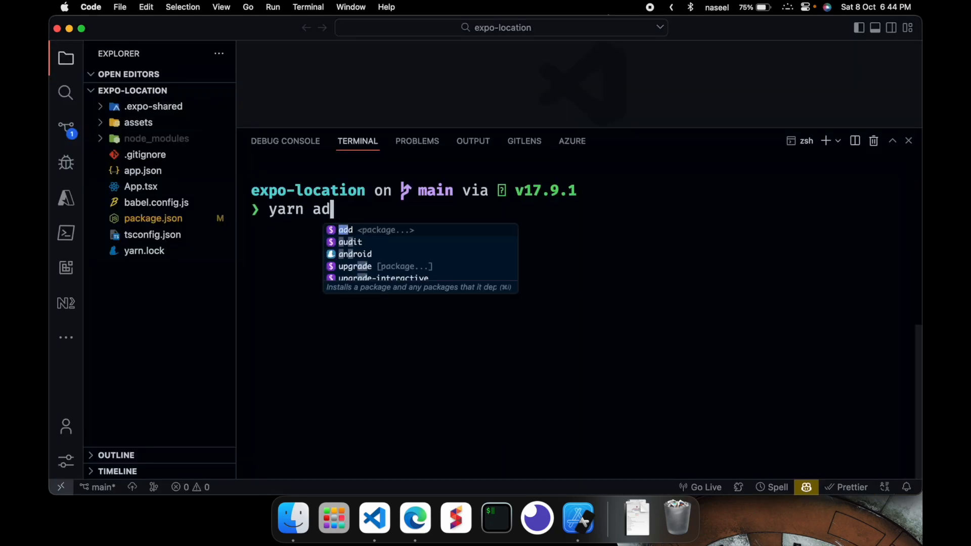
key("Return")
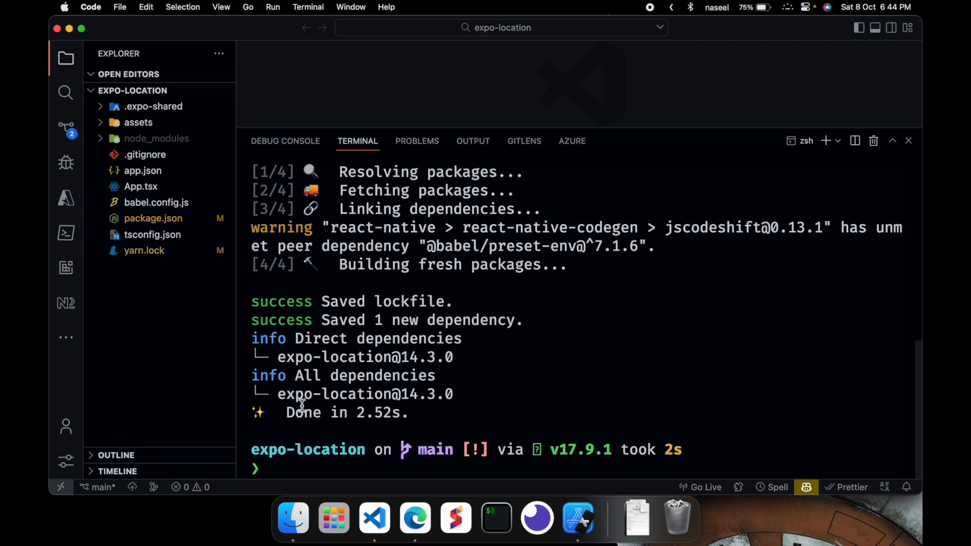
left_click(140, 186)
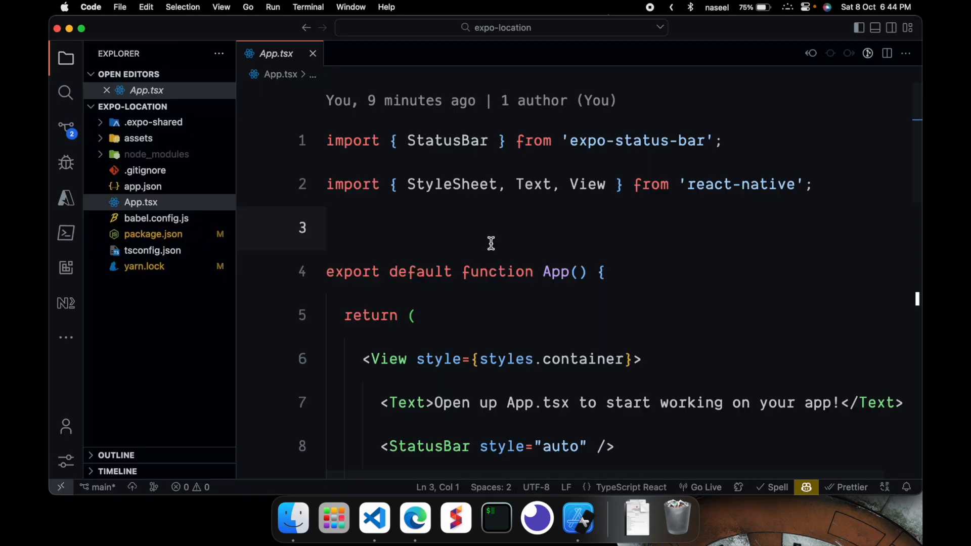
Scroll the Expo Location docs to the Usage sample, then return to App.tsx.
left_click(414, 517)
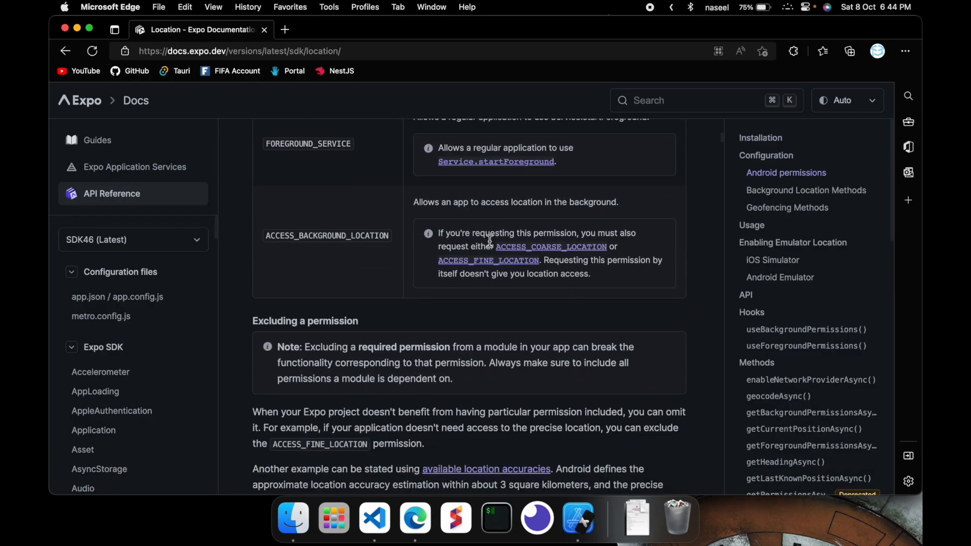
scroll("down", 3)
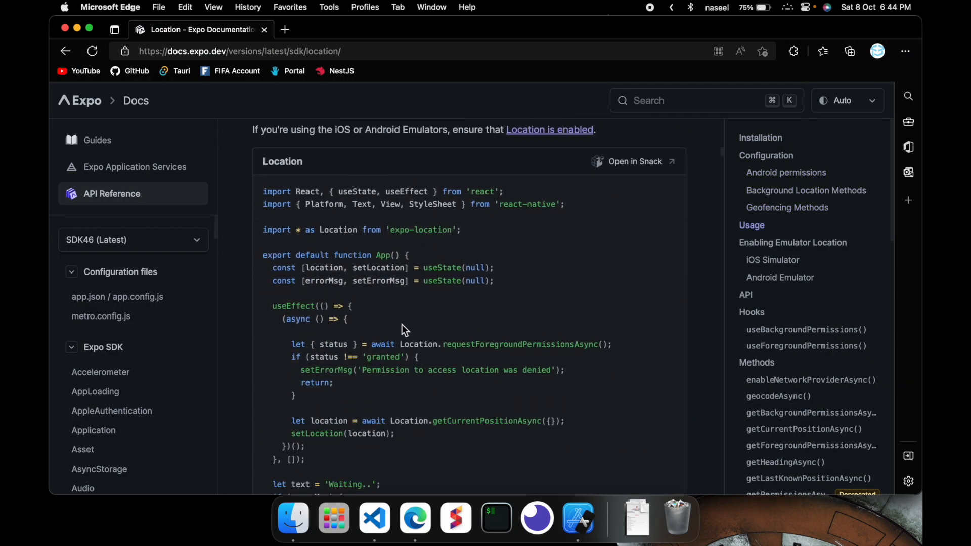
scroll("down", 3)
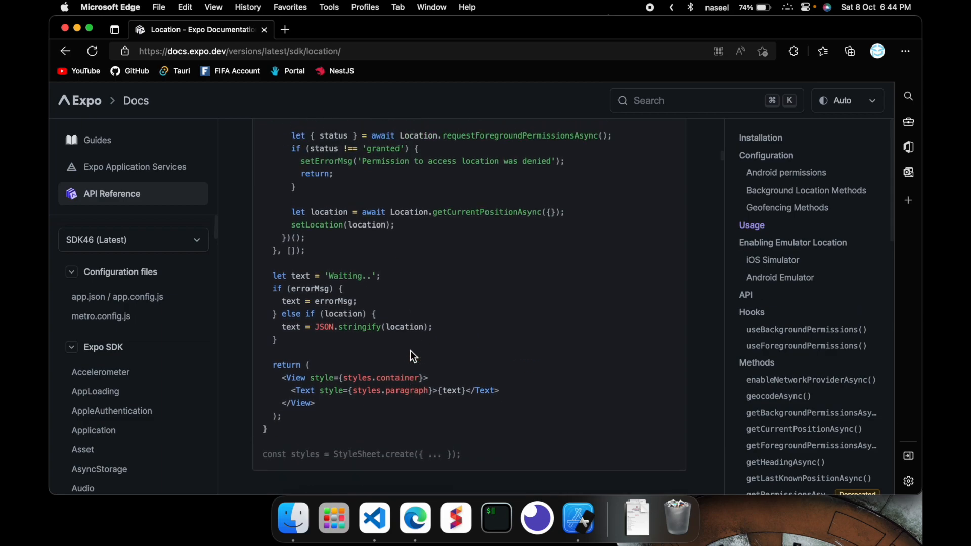
left_click(373, 518)
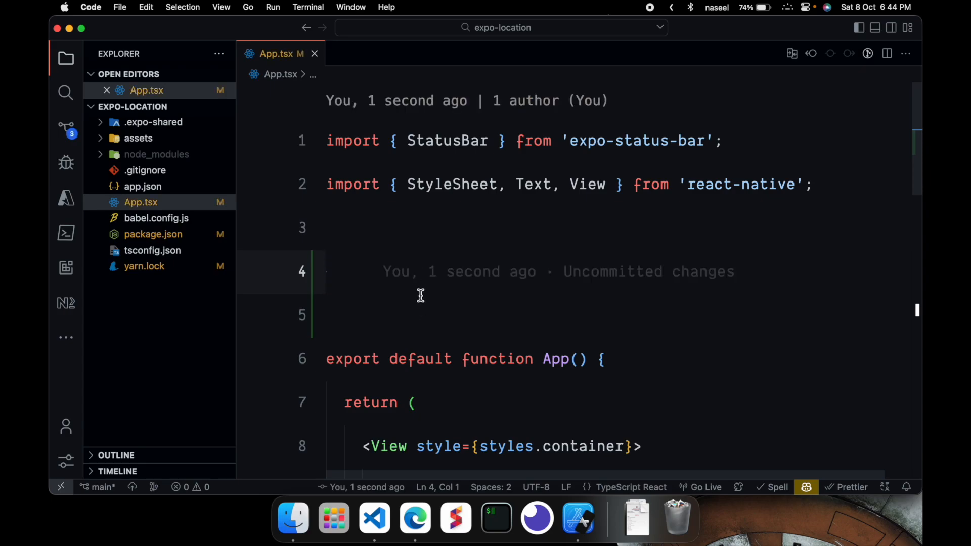
mouse_move(442, 294)
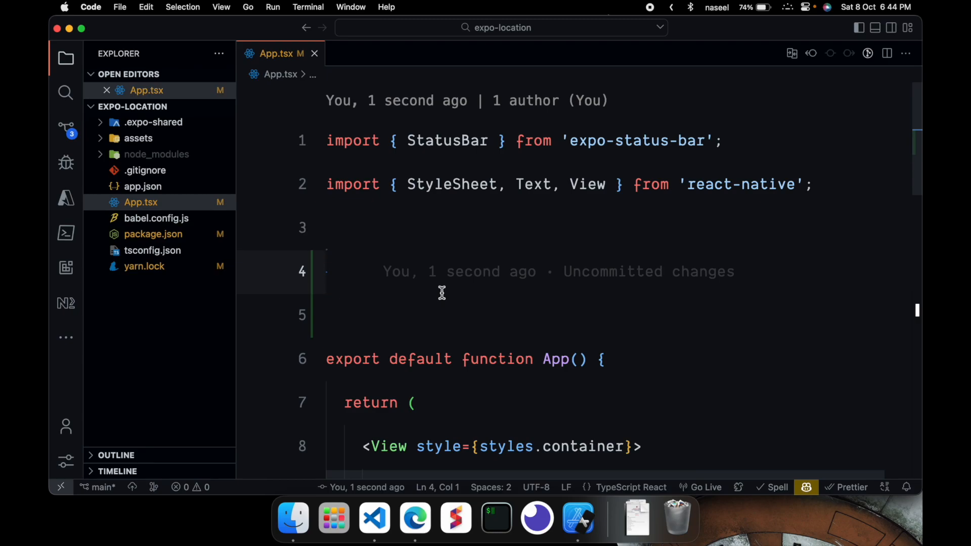
mouse_move(373, 288)
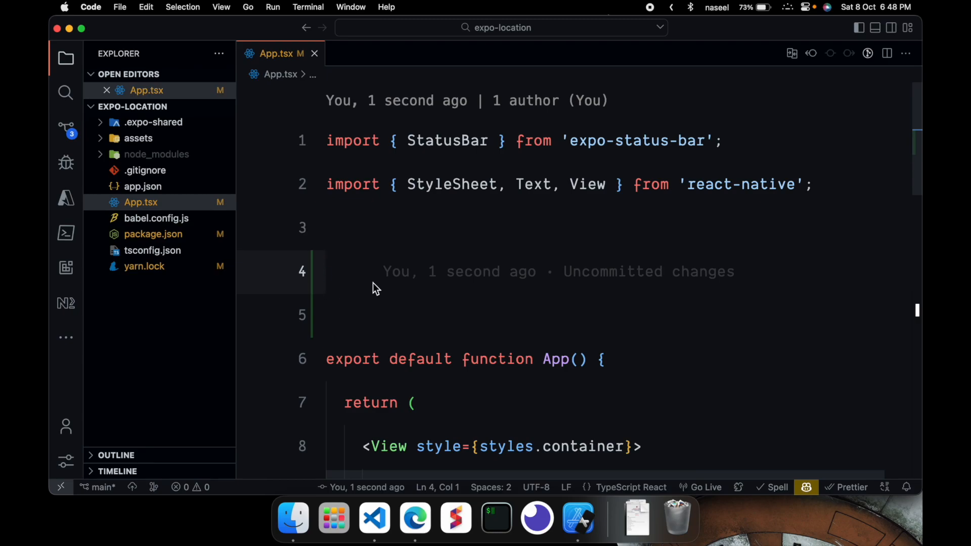
Add import * as Location from 'expo-location' below the existing imports.
type("import")
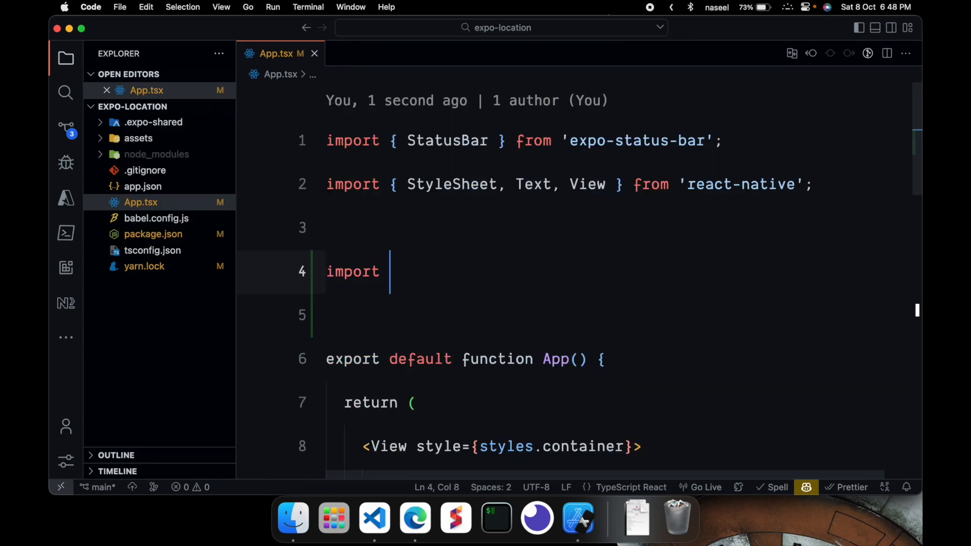
type("* as Location from")
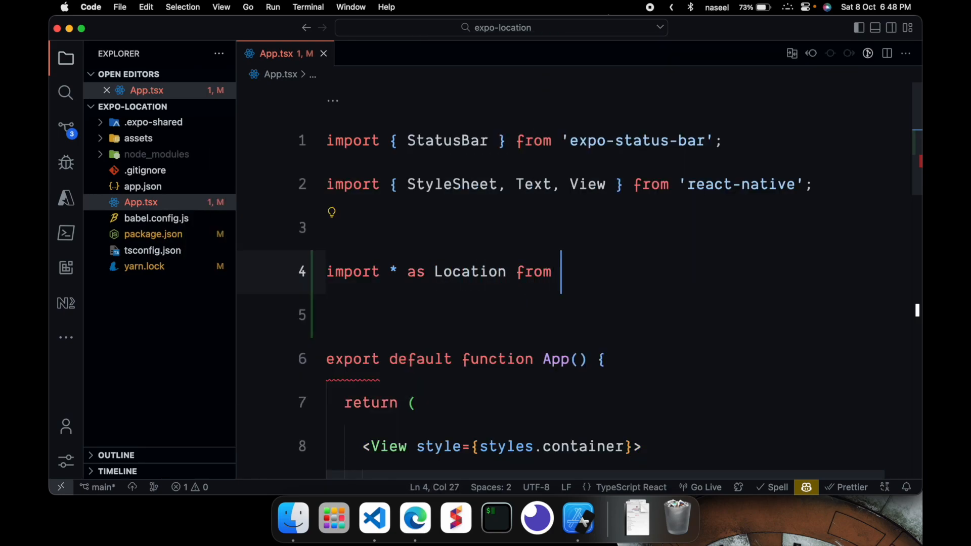
type("'expo-location'")
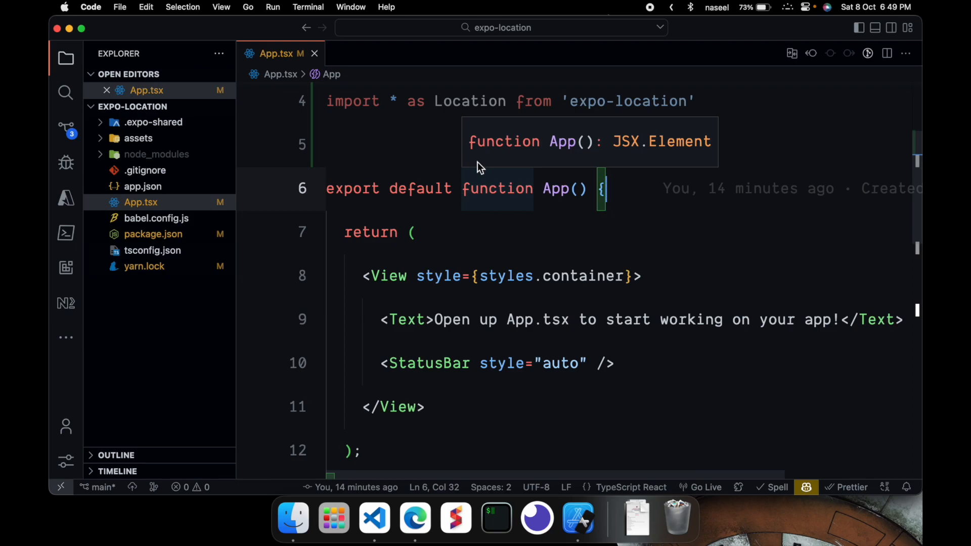
Add useEffect(() => { (async () => { })(); }, []) inside App, importing useEffect from react.
key("enter")
type("useEff")
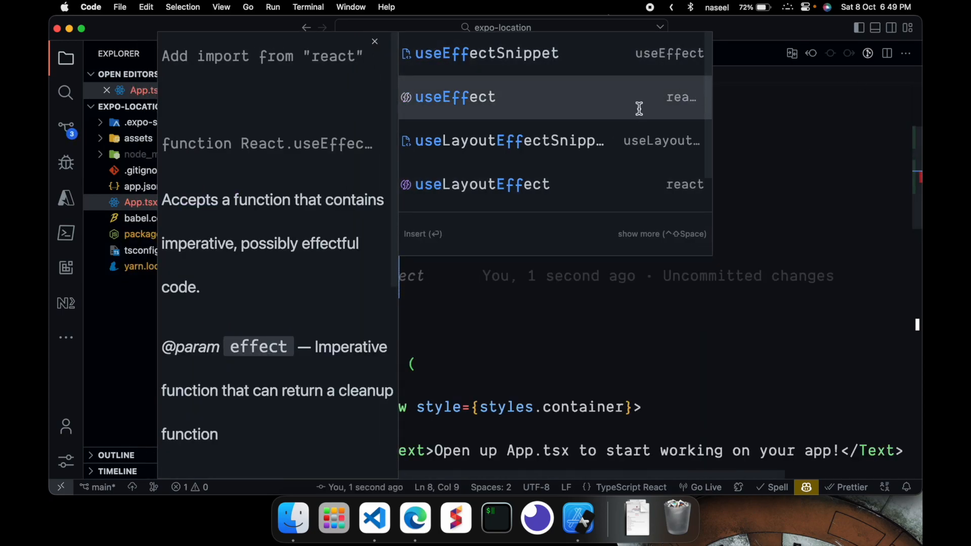
left_click(455, 97)
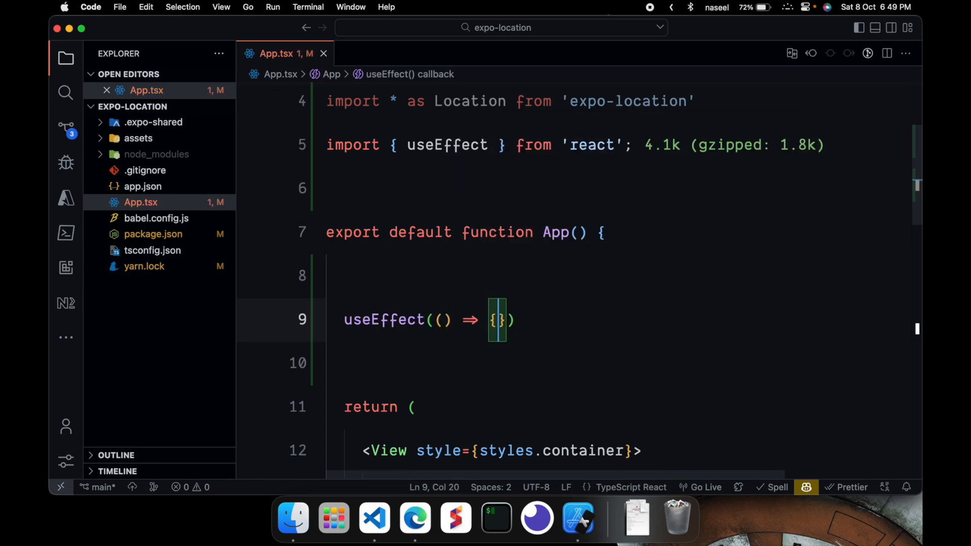
type(", [])")
type("(")
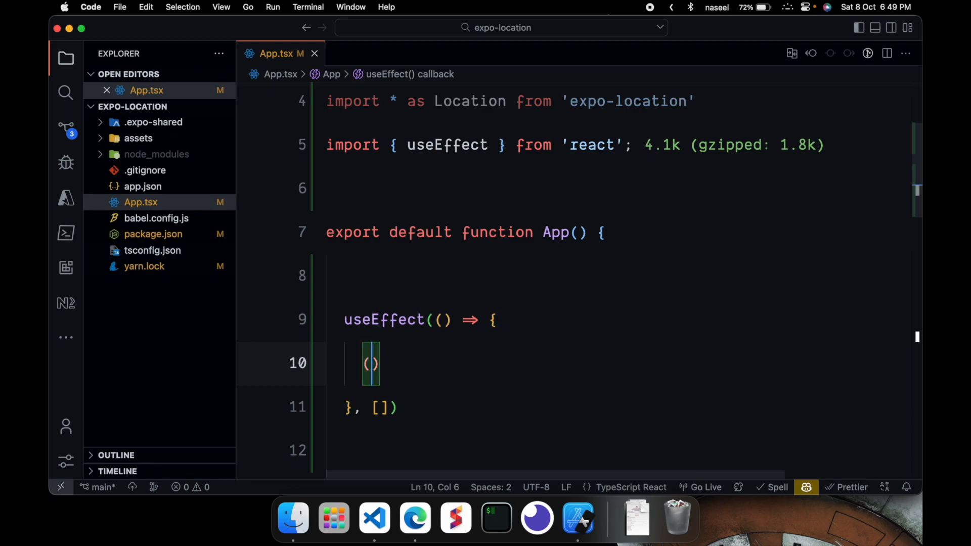
type("async)")
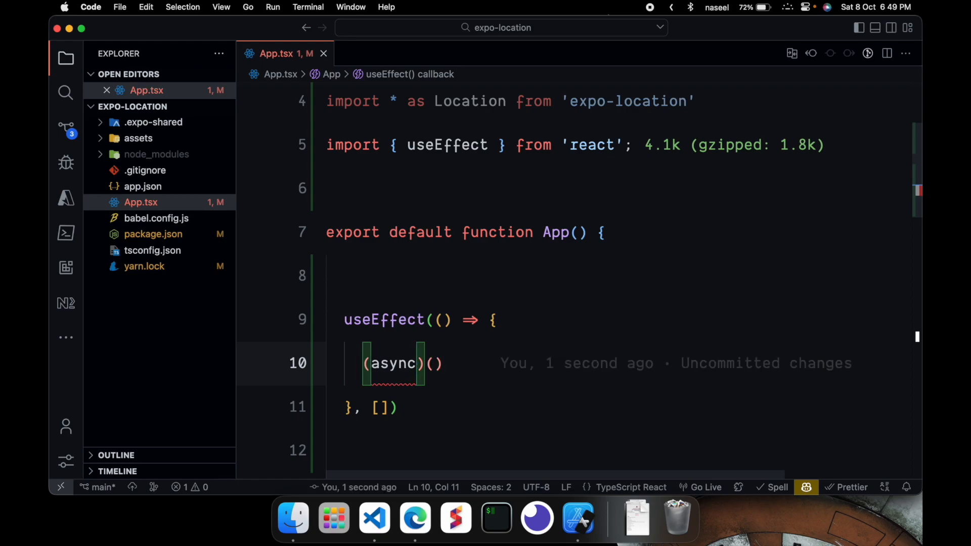
type("()")
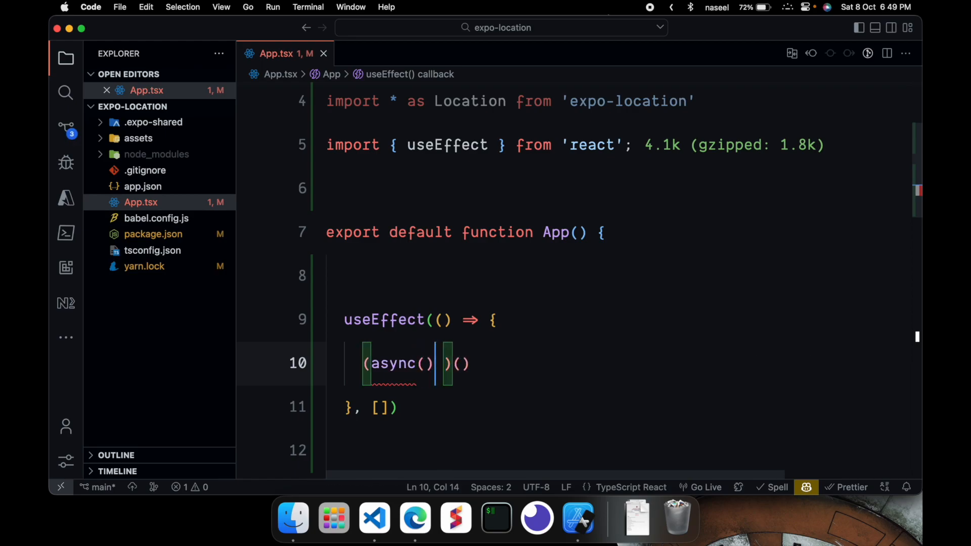
type("=> {}")
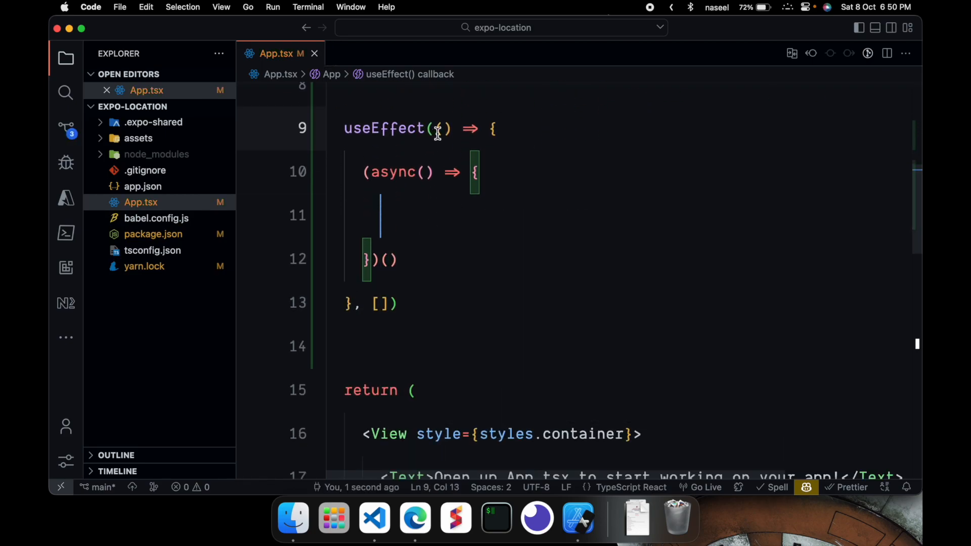
type("async")
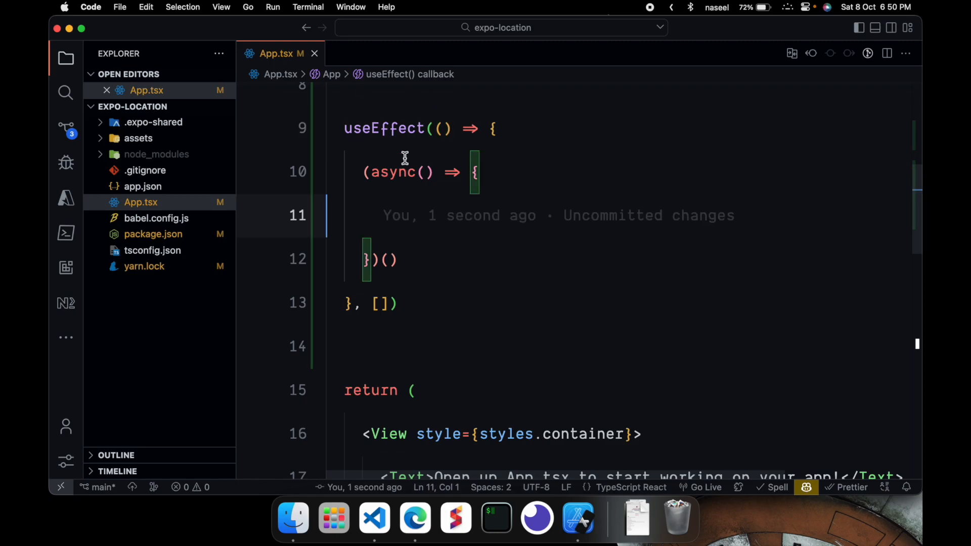
left_click(419, 215)
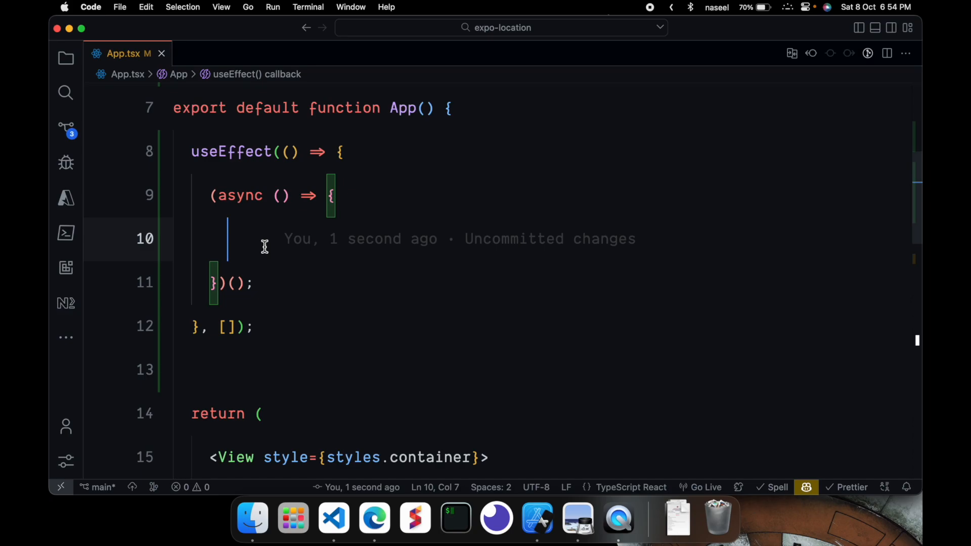
mouse_move(394, 354)
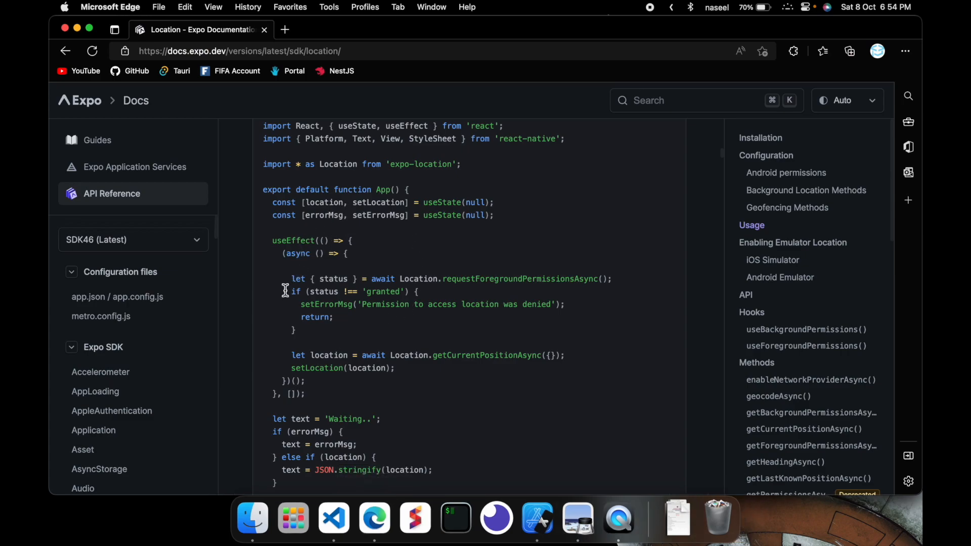
Select the permission request line in the docs example and return to App.tsx.
triple_click(446, 279)
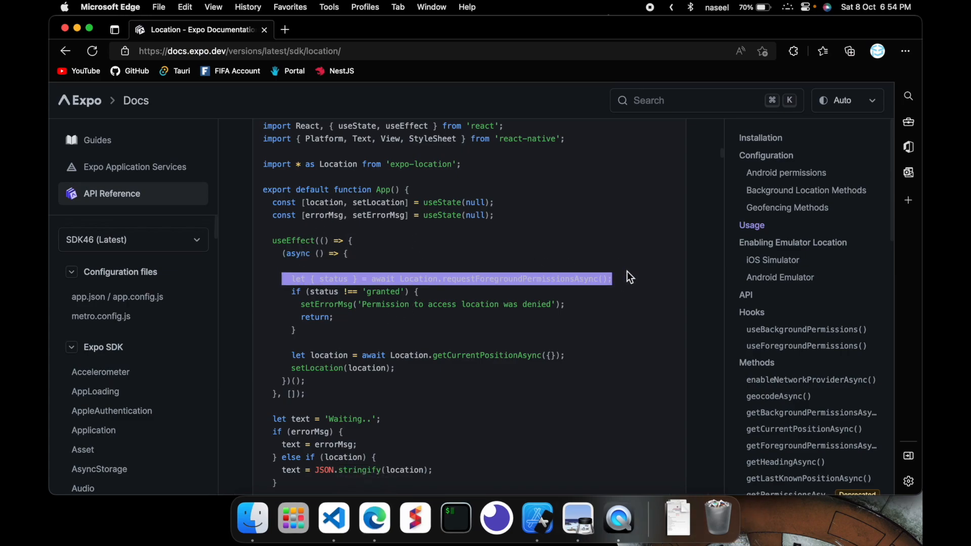
left_click(333, 518)
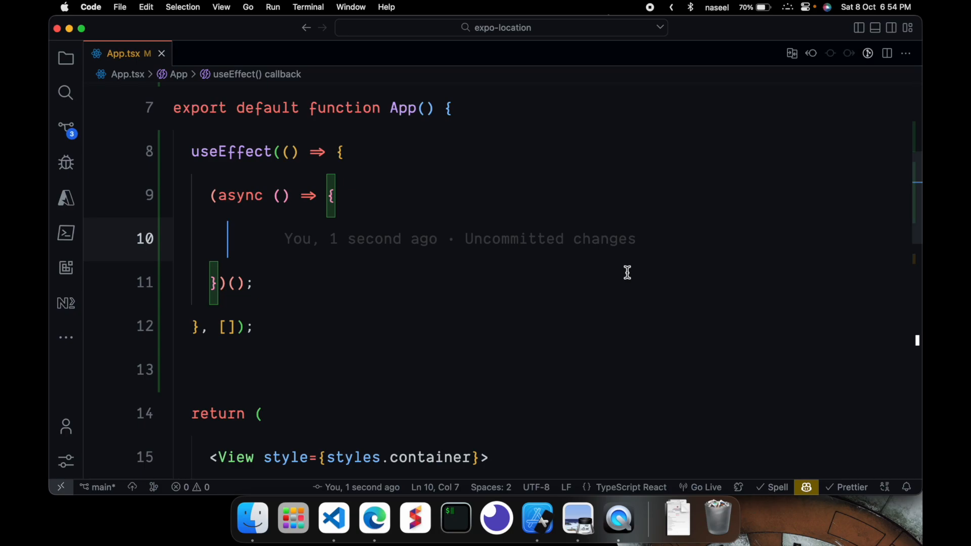
Write let {status} = await Location.requestForegroundPermissionsAsync() inside the async function.
type("let {status")
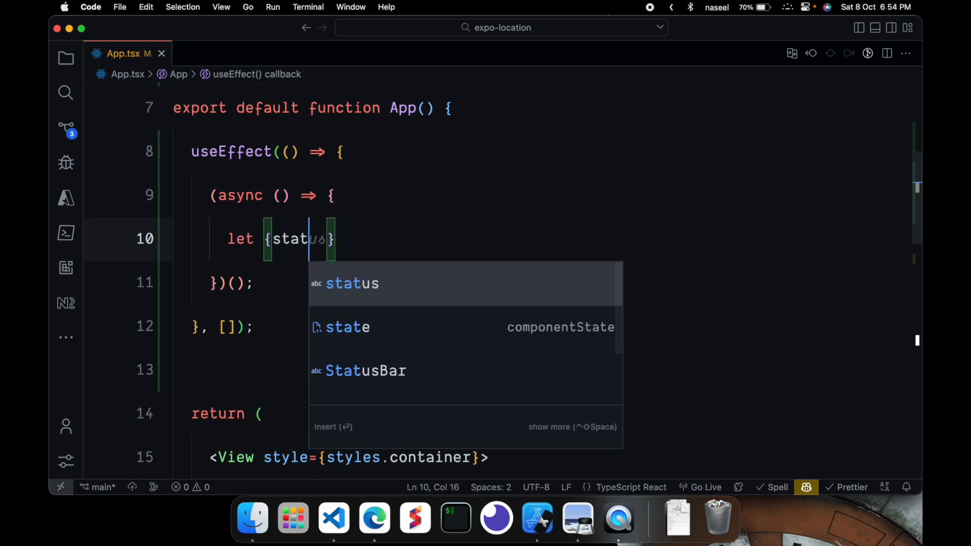
type("} = l")
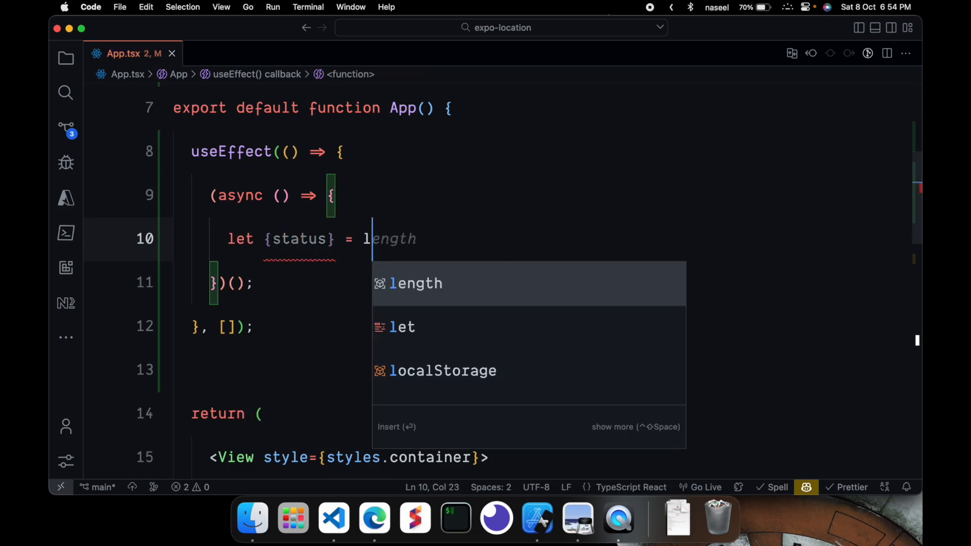
type("oca")
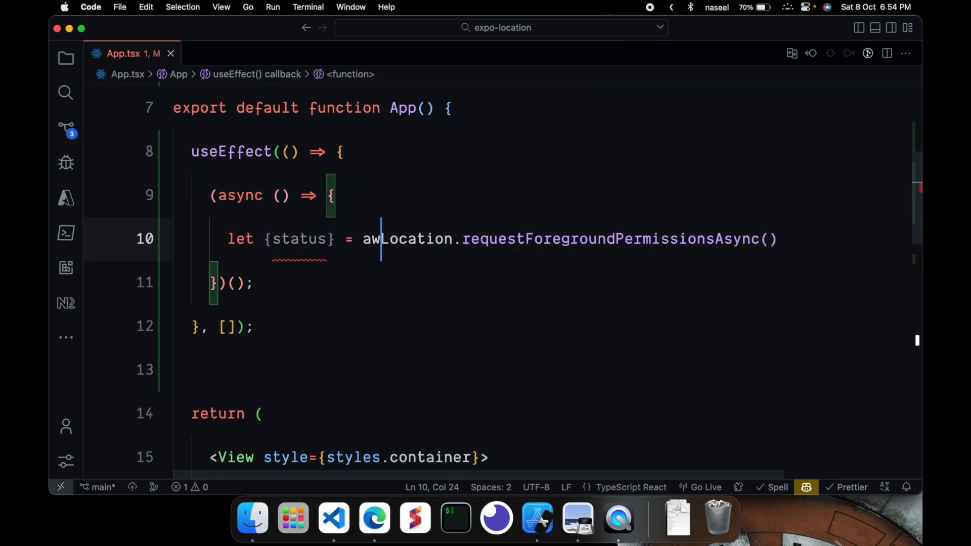
type("it")
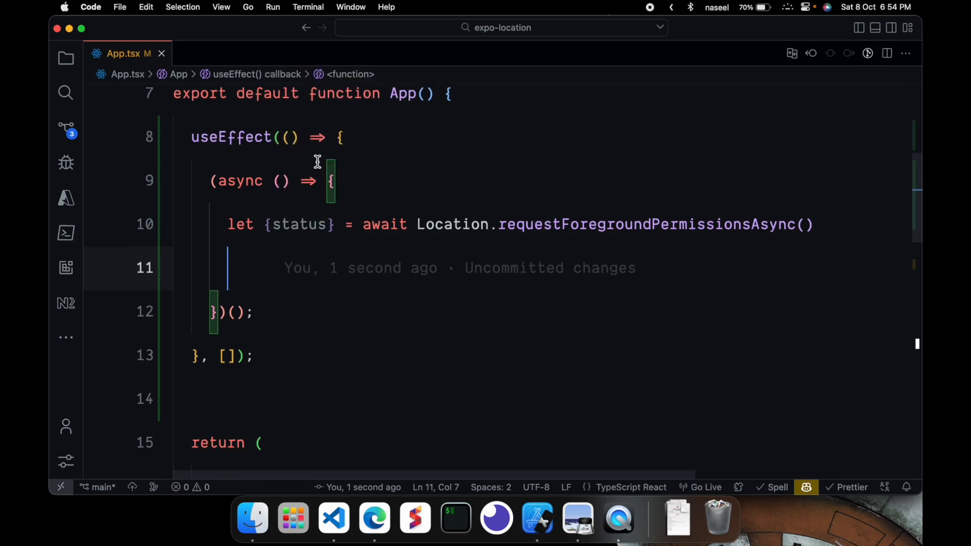
mouse_move(312, 265)
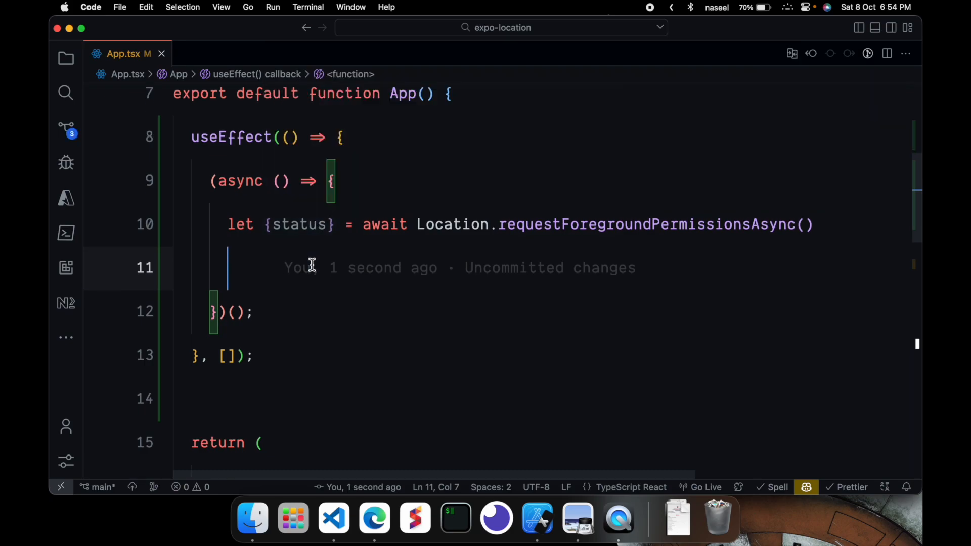
Add if (status == 'granted') logging 'Permission successful!'.
type("if (")
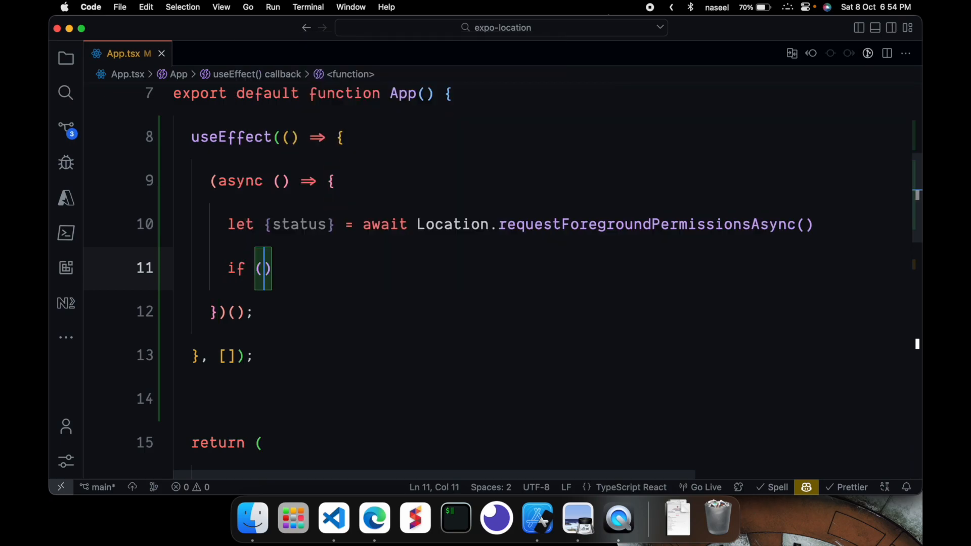
type("status")
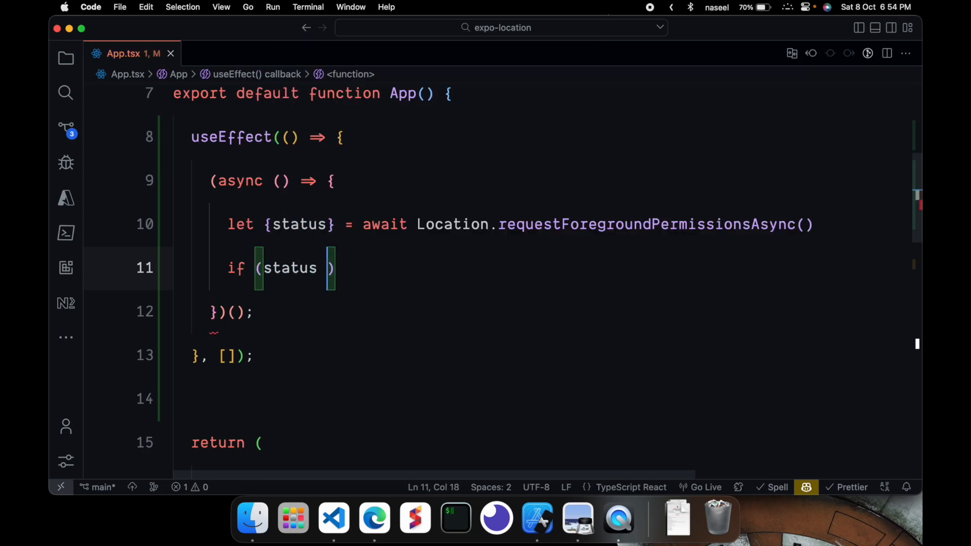
type("== 'grant'")
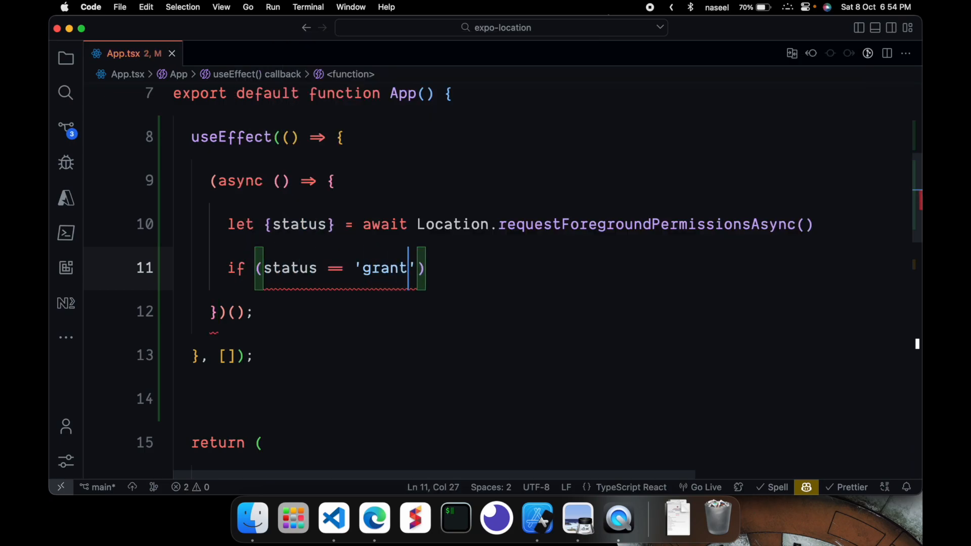
type("ed")
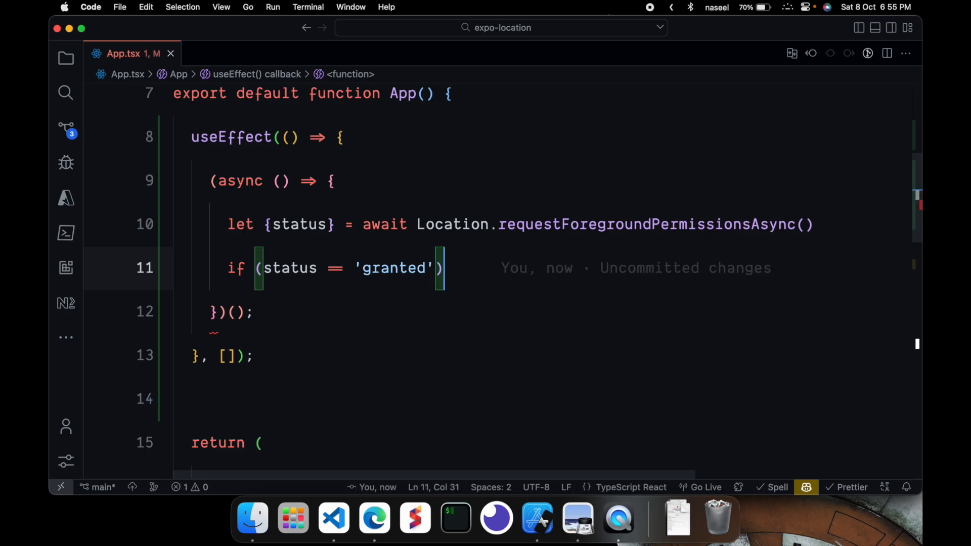
type("console.log(;")
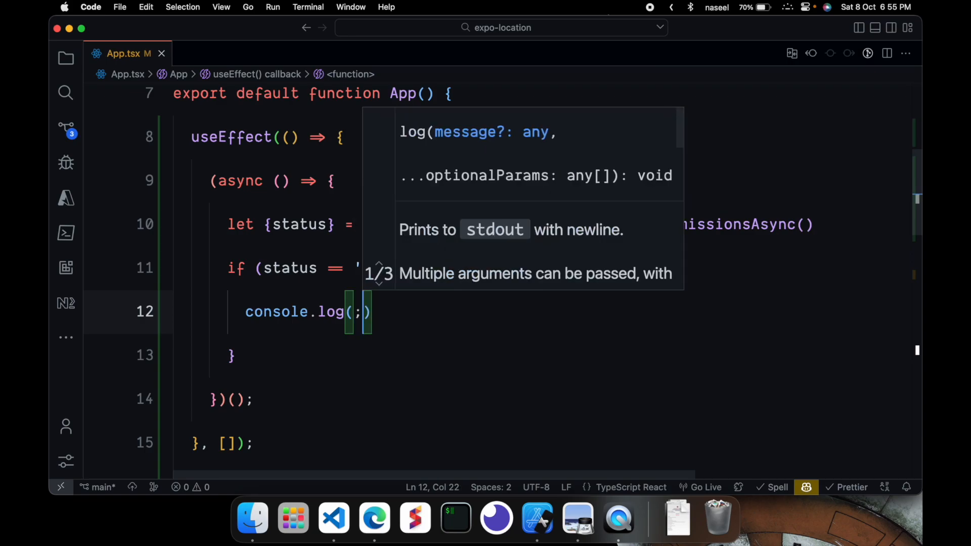
type("'Perm'")
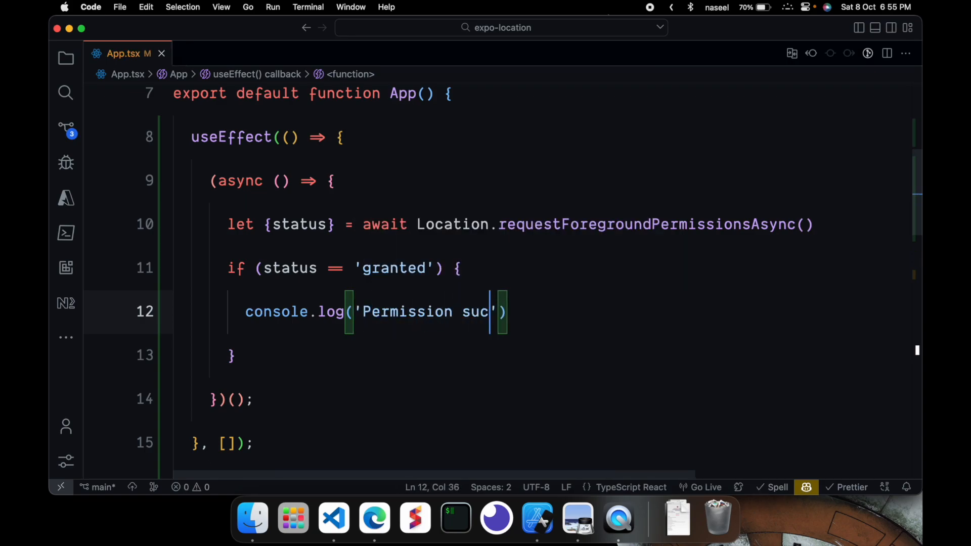
type("cessful")
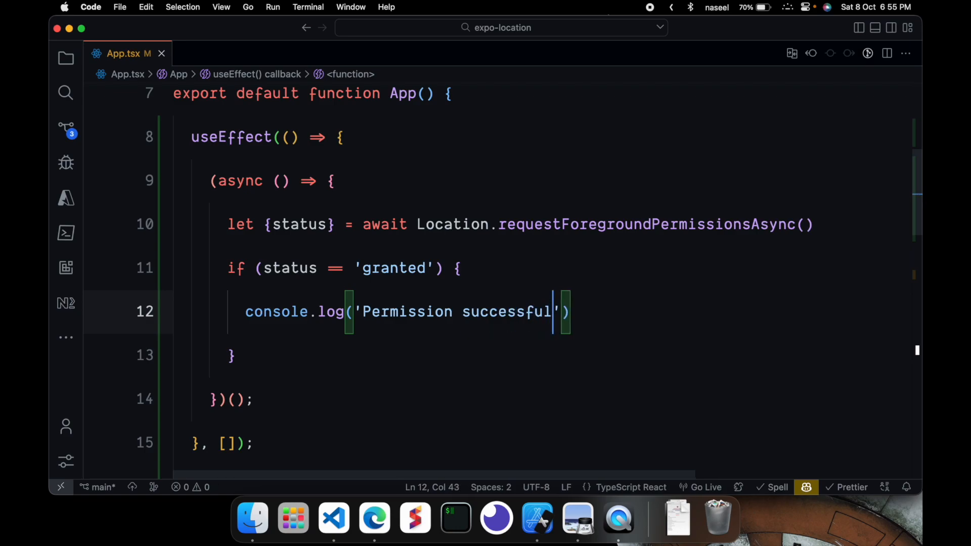
type("!")
left_click(542, 355)
type(" else")
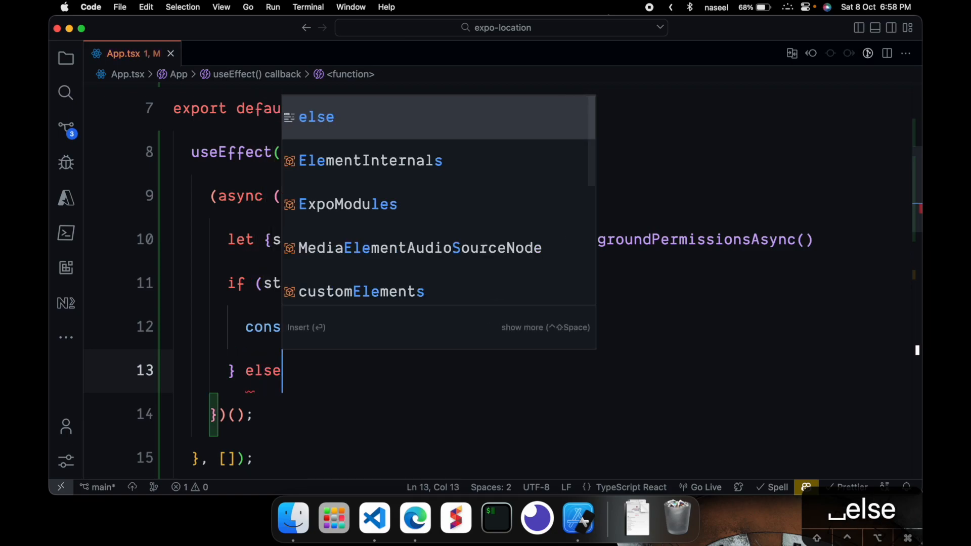
Add the else branch logging 'Permission not granted' and position the cursor after the if/else.
key("Escape")
type("console.log(;")
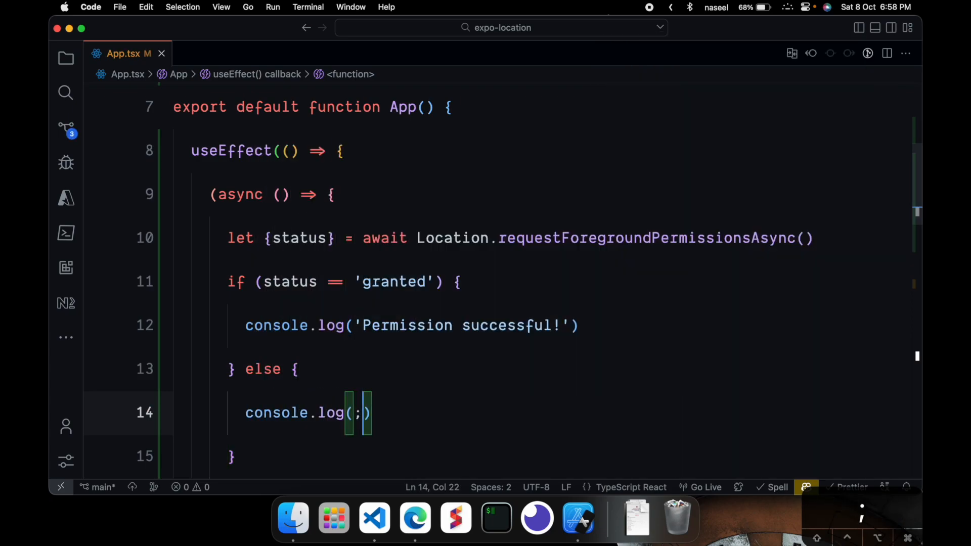
type("Permission not granted'")
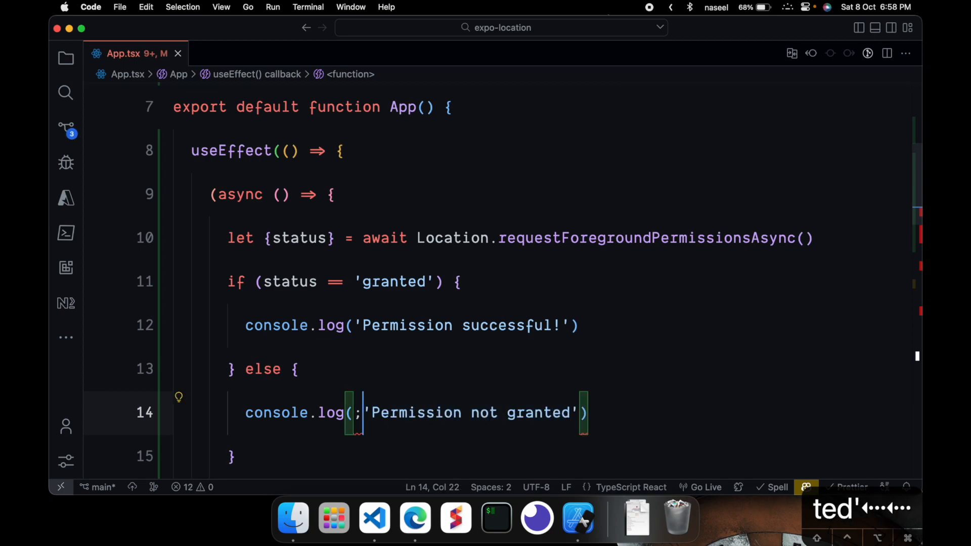
key("backspace")
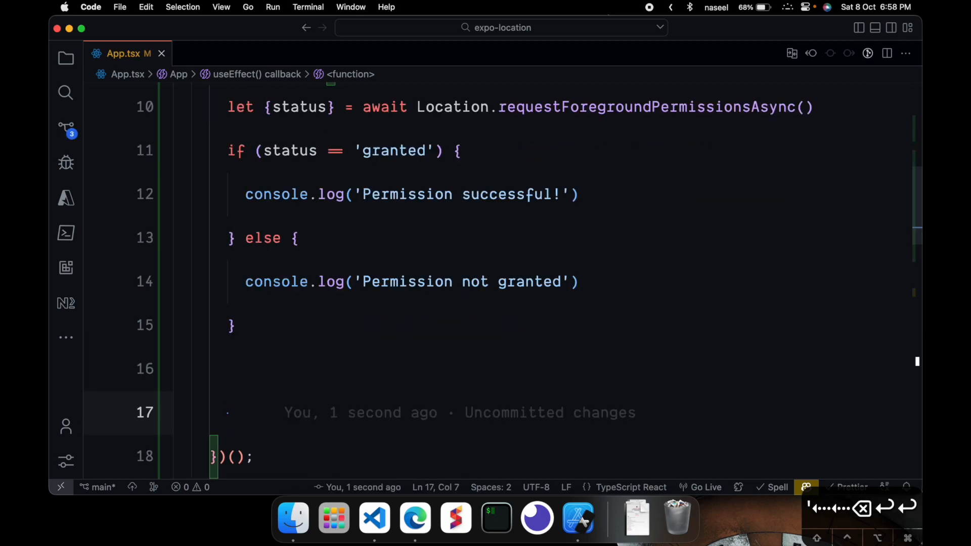
left_click(414, 517)
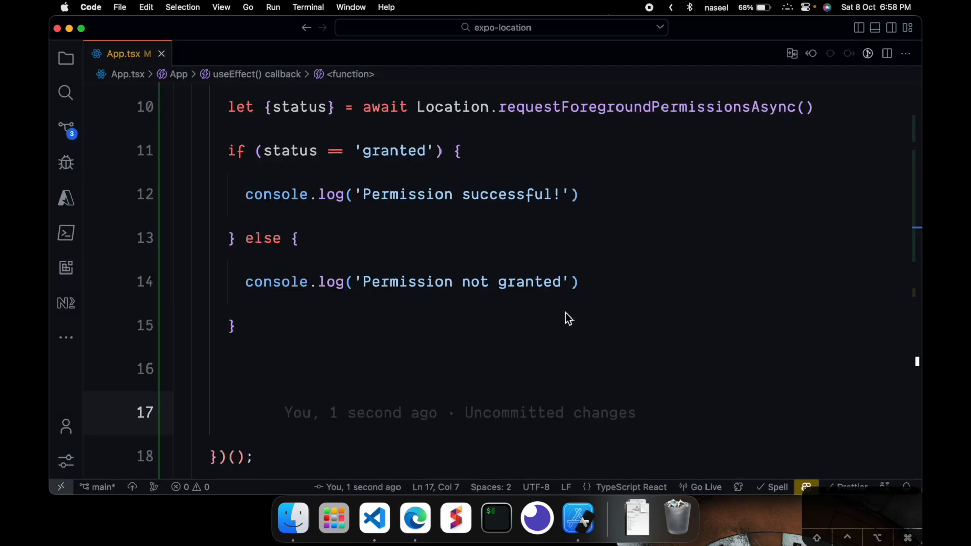
Add const loc = await Location.getCurrentPositionAsync() with console.log(loc), then begin a const at the top of App.
type("const")
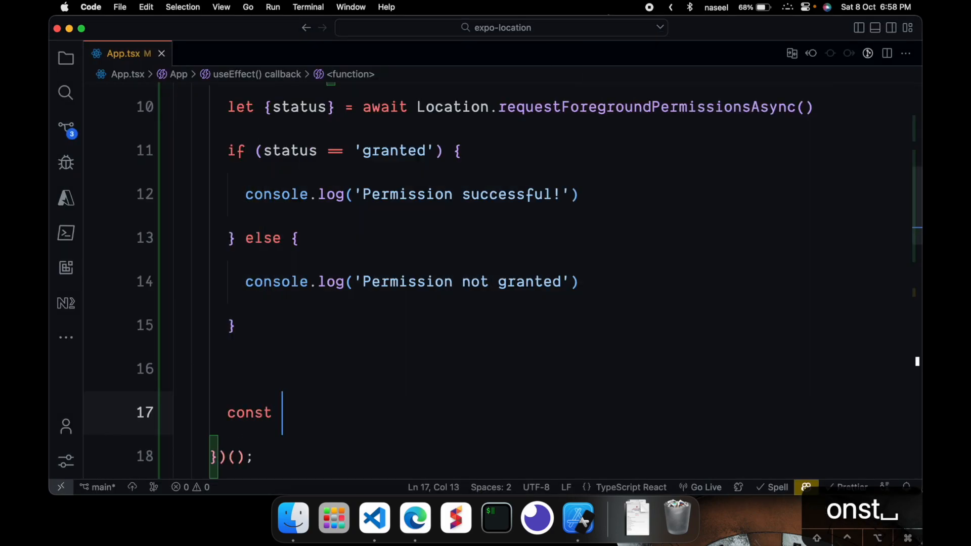
type("loc =")
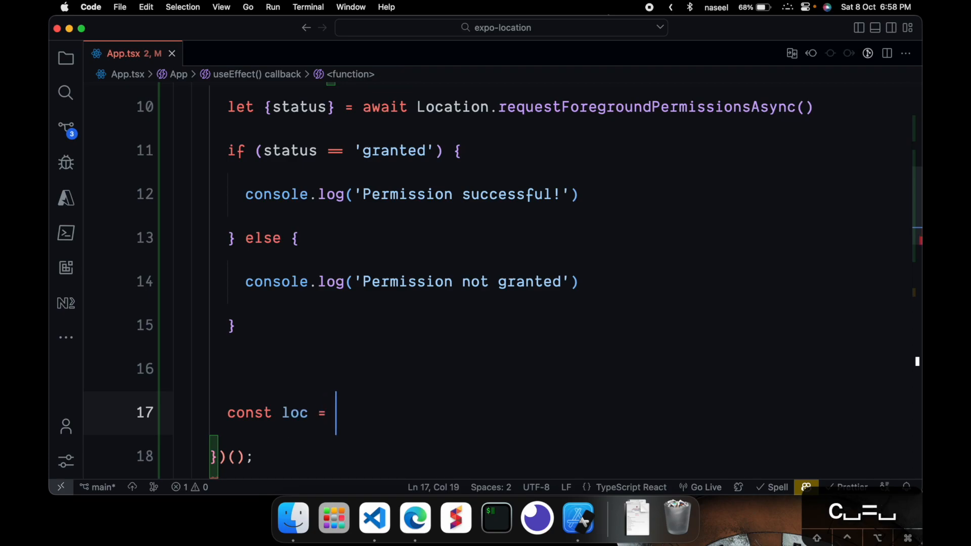
left_click(414, 519)
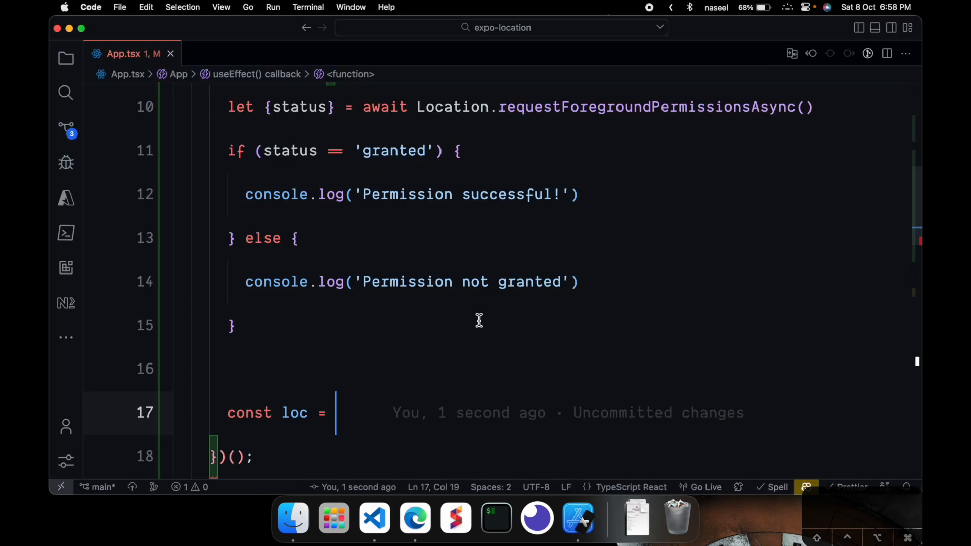
type("aw")
type("console.")
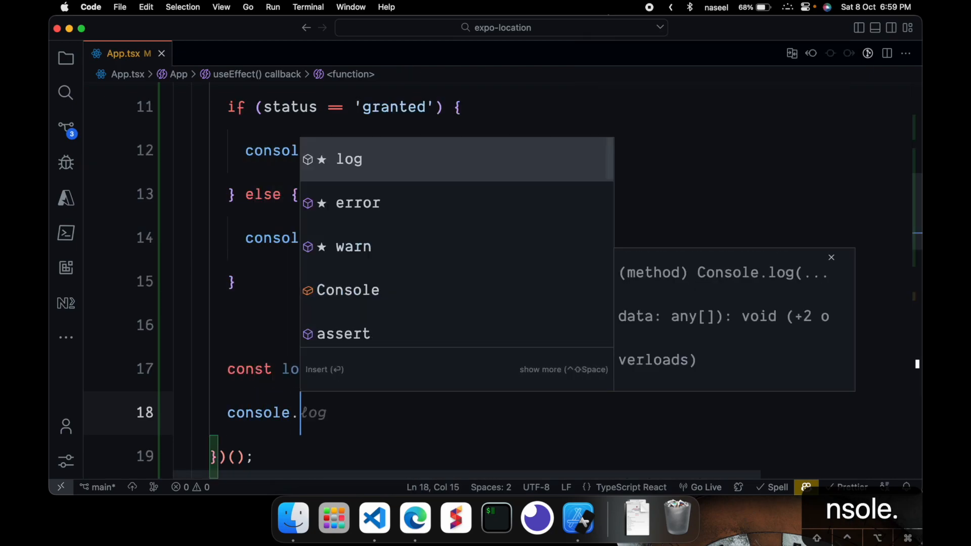
type("poss")
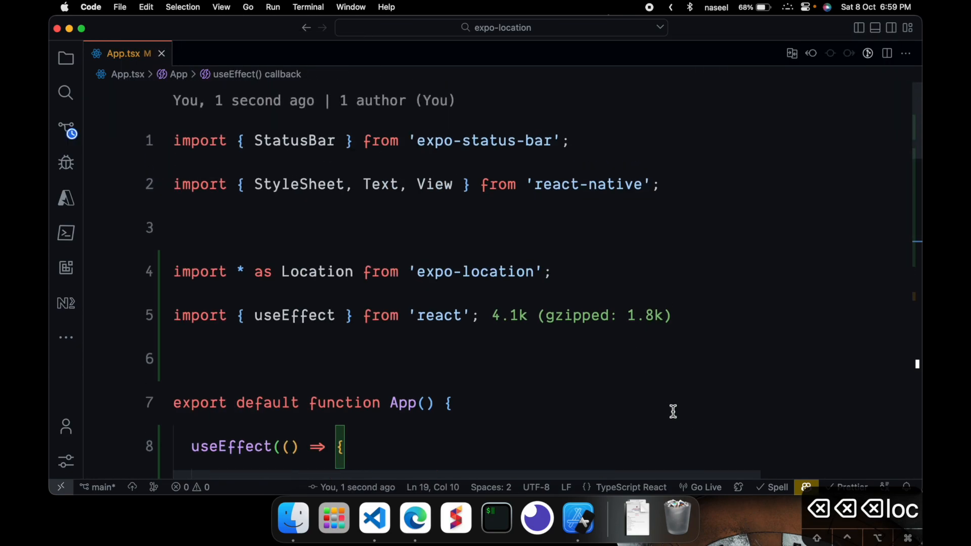
type("const")
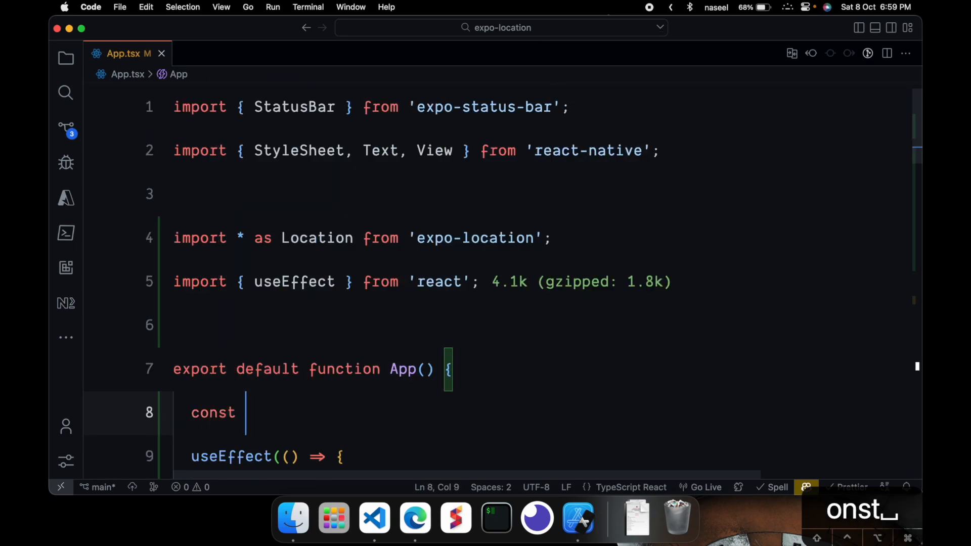
Declare const [location, setLocation] = useState({}) and call setLocation(loc) after logging the position.
type("[location, Setlo")
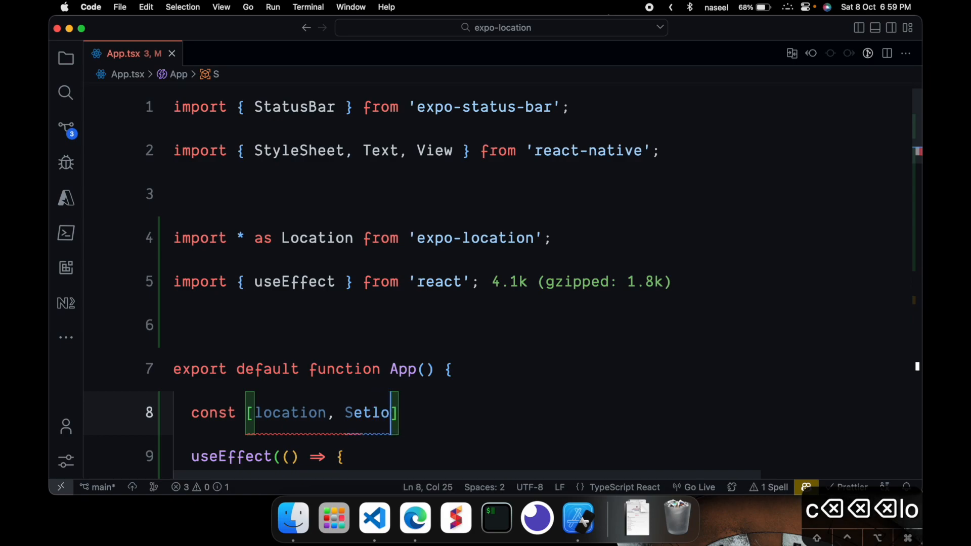
type("cation")
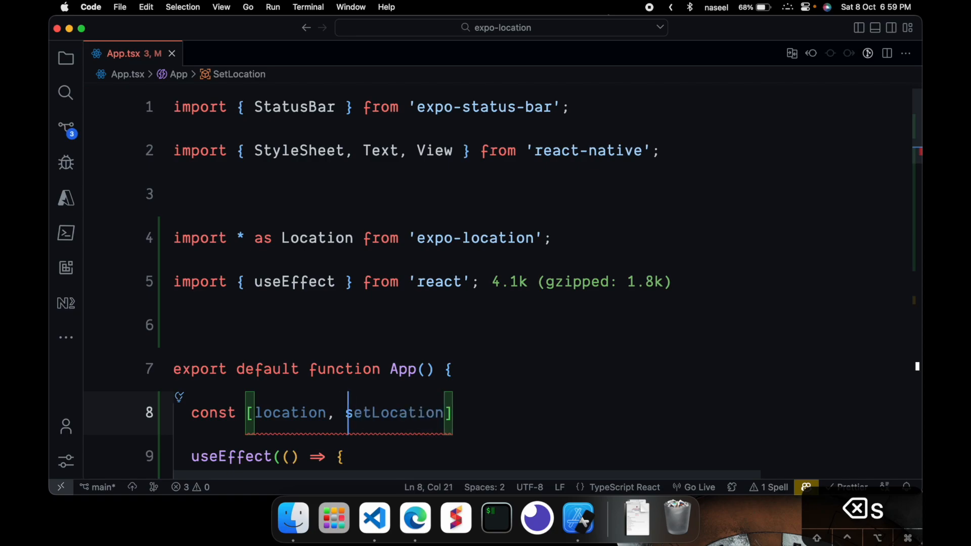
type("= use")
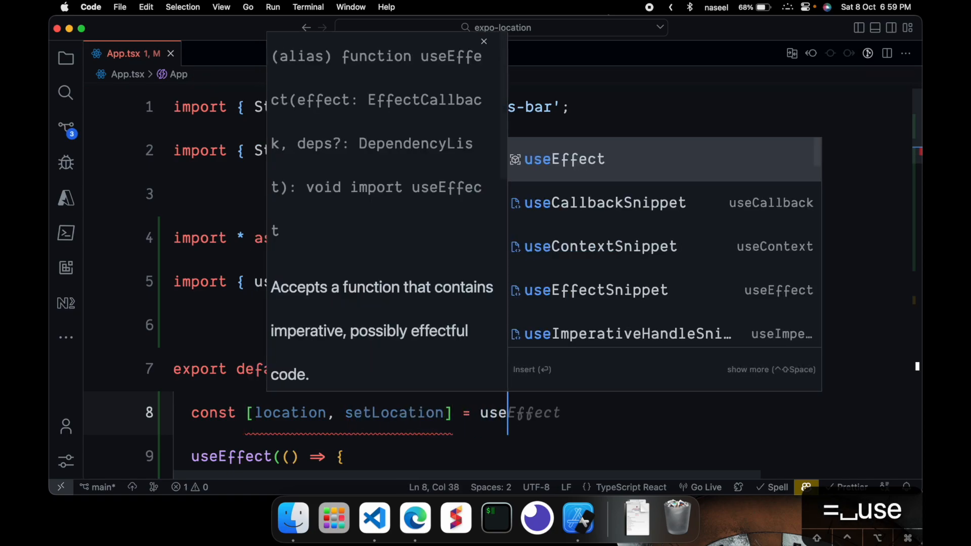
type("tate(")
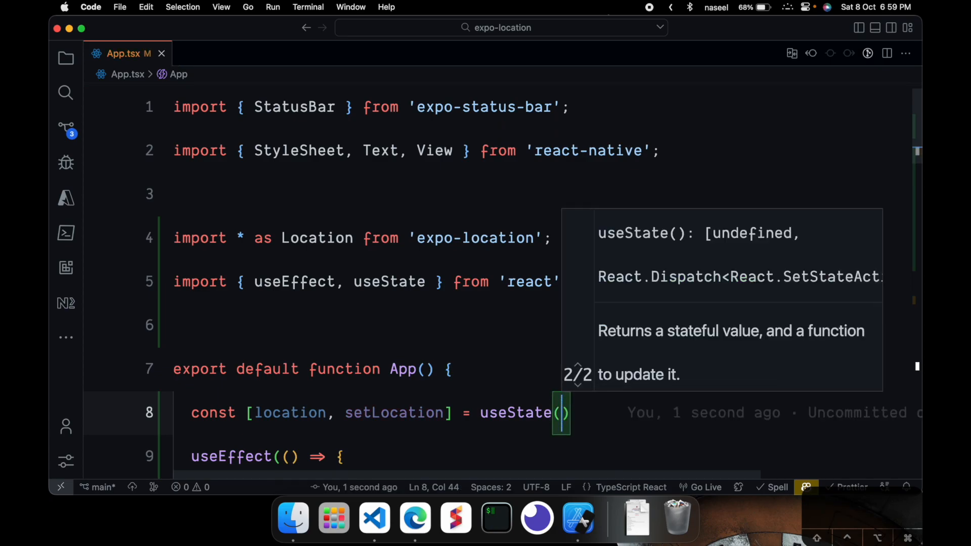
type("{}")
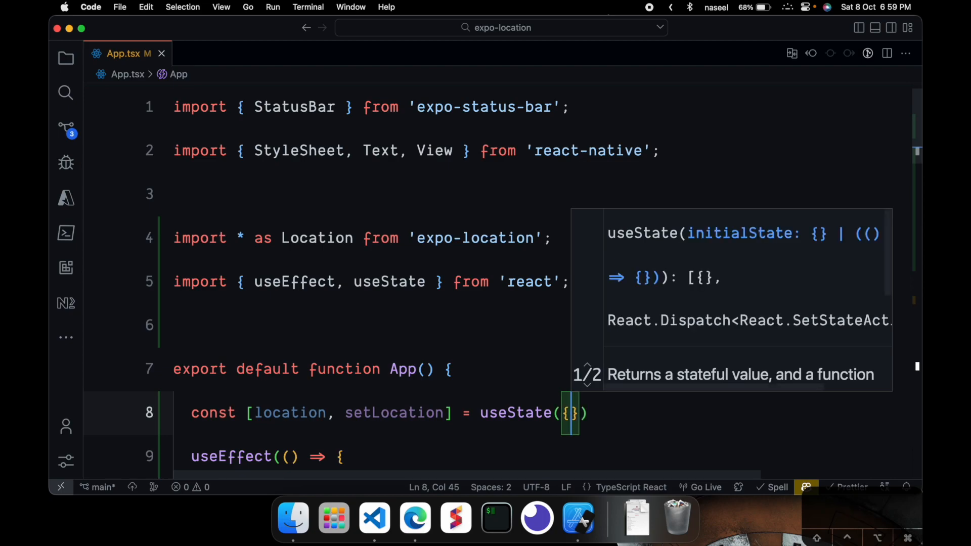
scroll("down", 3)
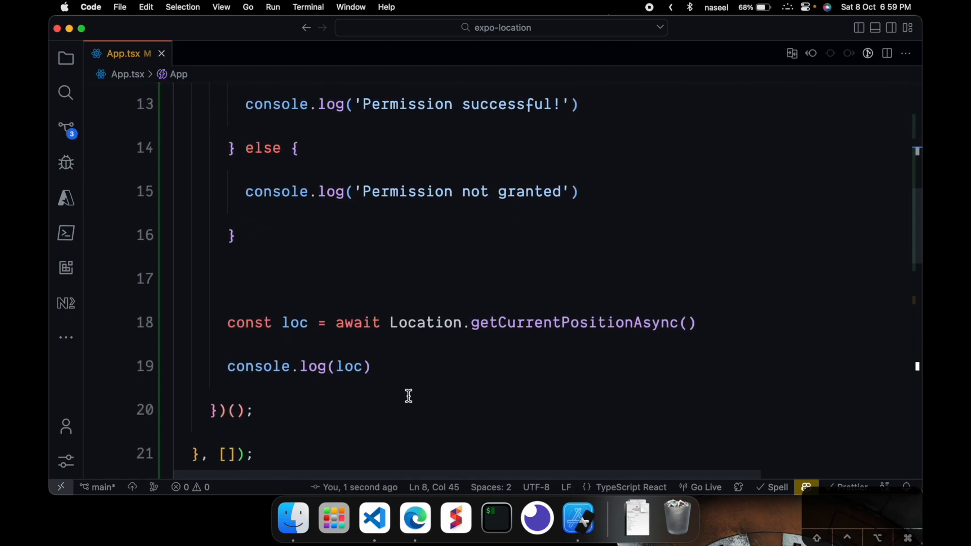
type("setLocation(loc")
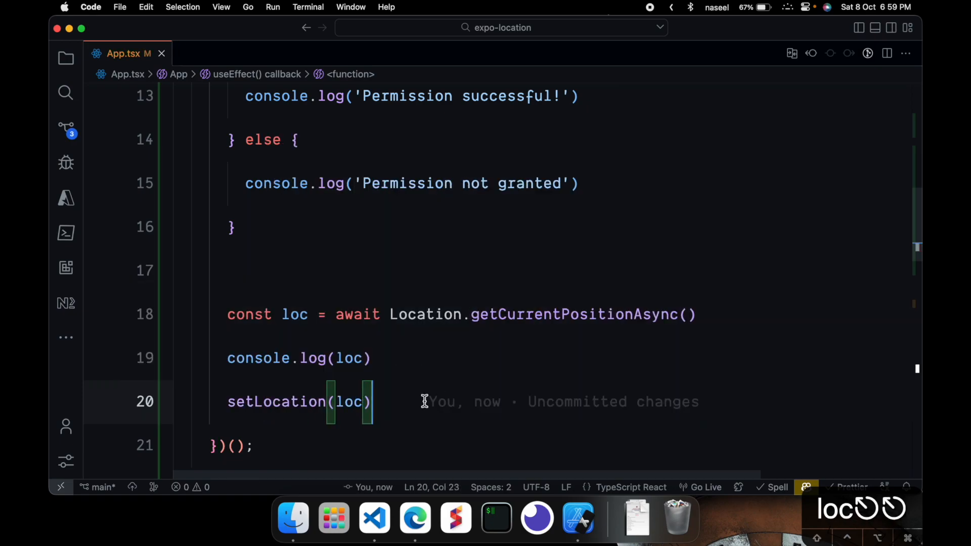
scroll("down", 3)
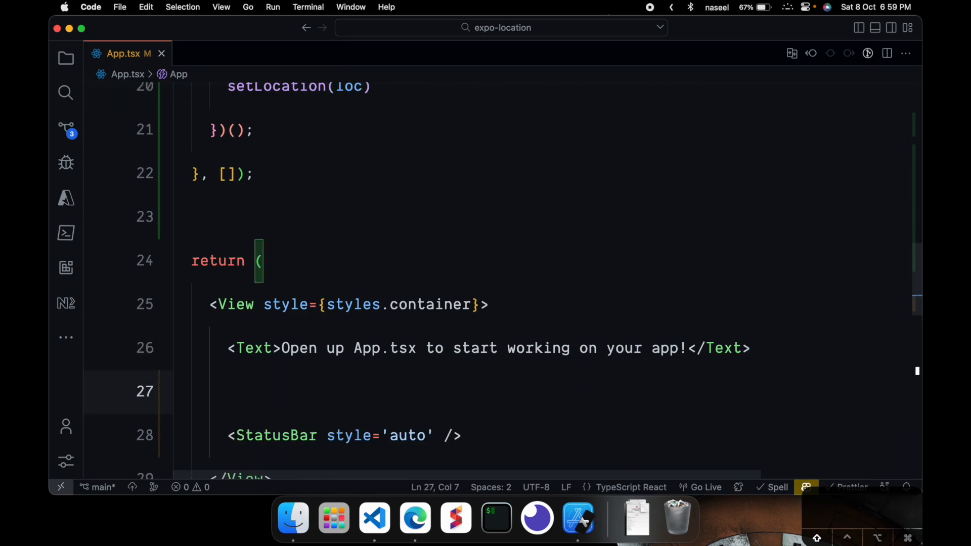
Add <Text>{JSON.stringify(location)}</Text> below the starter message in the JSX.
type("<Text></Text>")
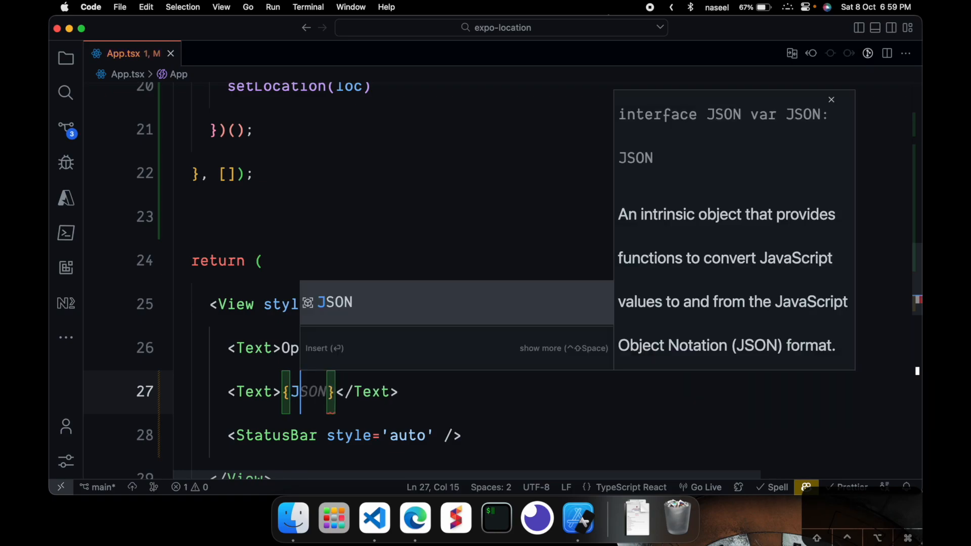
type(".stringify")
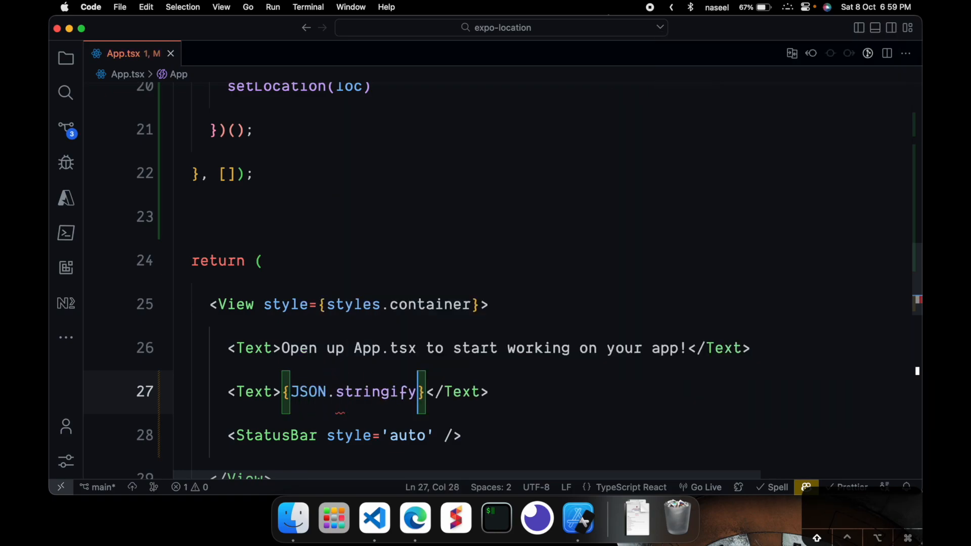
type("(location")
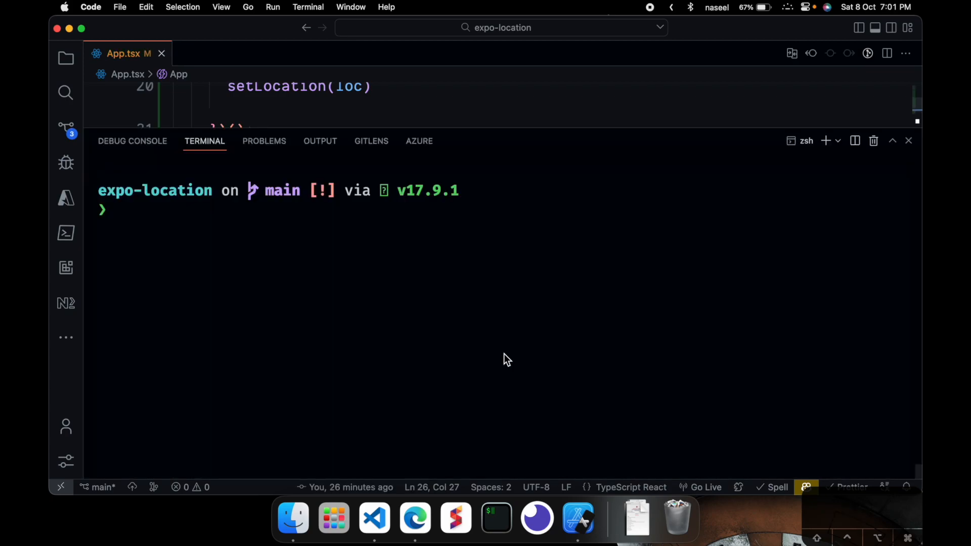
Run yarn ios in the terminal to launch the app in the iOS Simulator.
type("yarn ios")
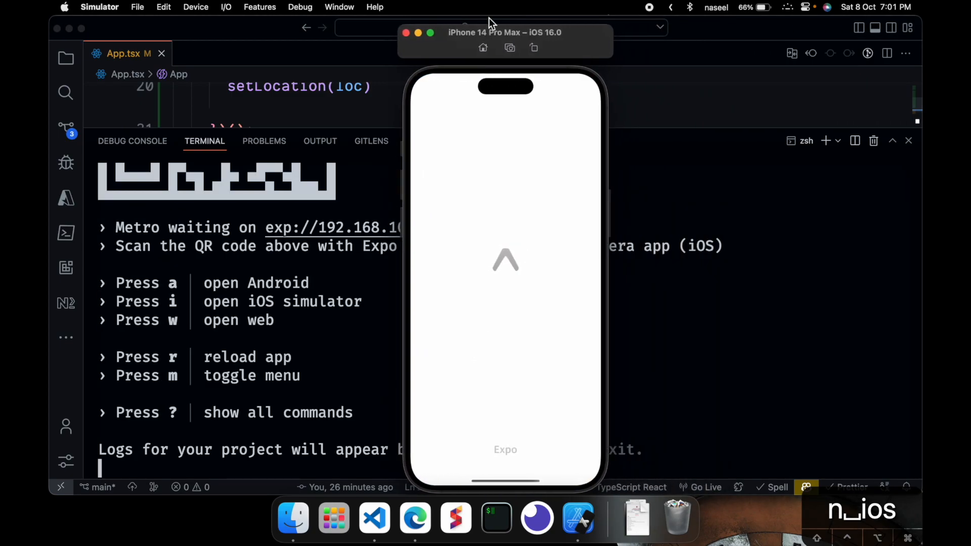
mouse_move(389, 263)
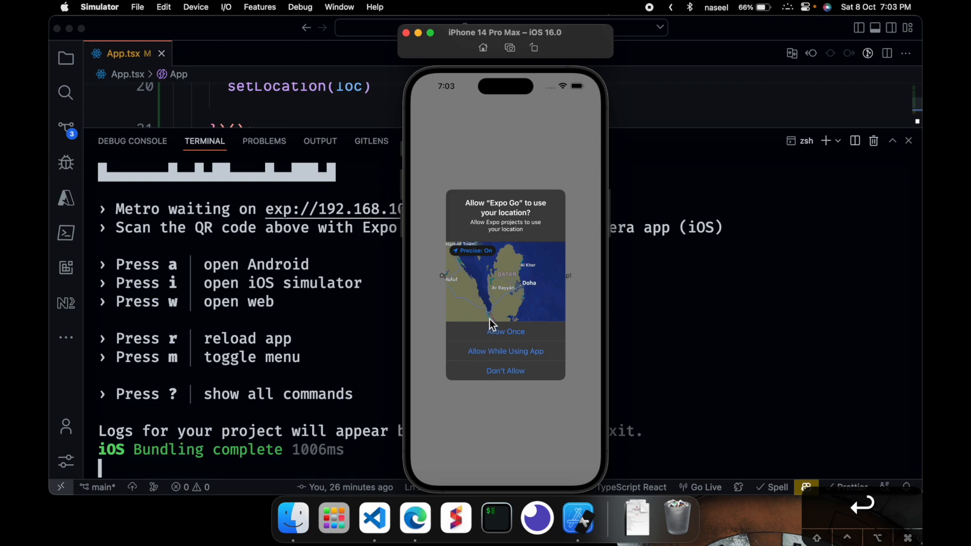
mouse_move(481, 259)
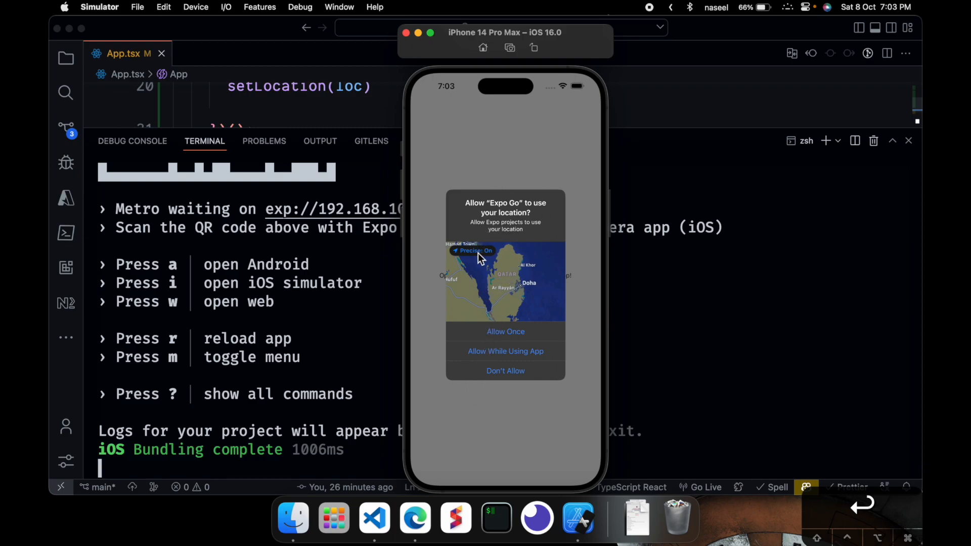
mouse_move(506, 278)
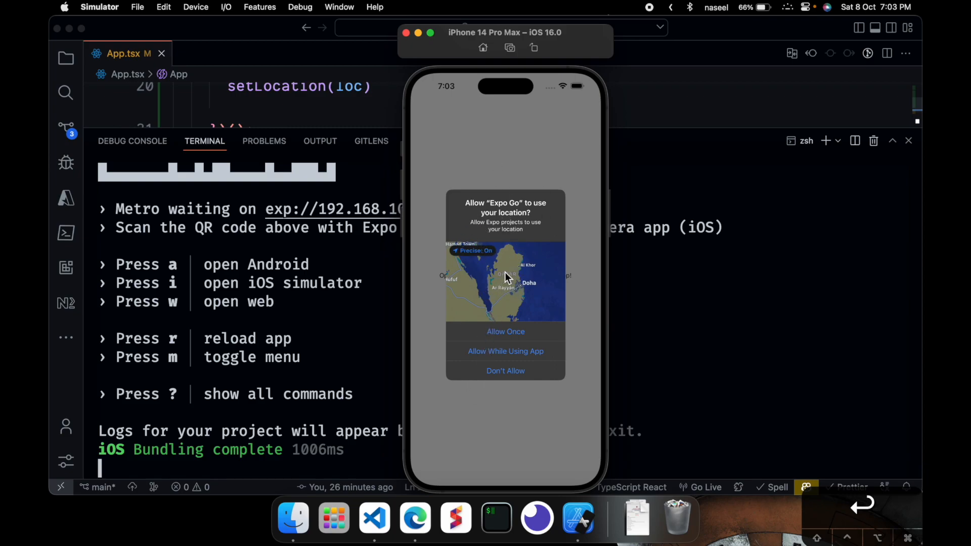
mouse_move(517, 344)
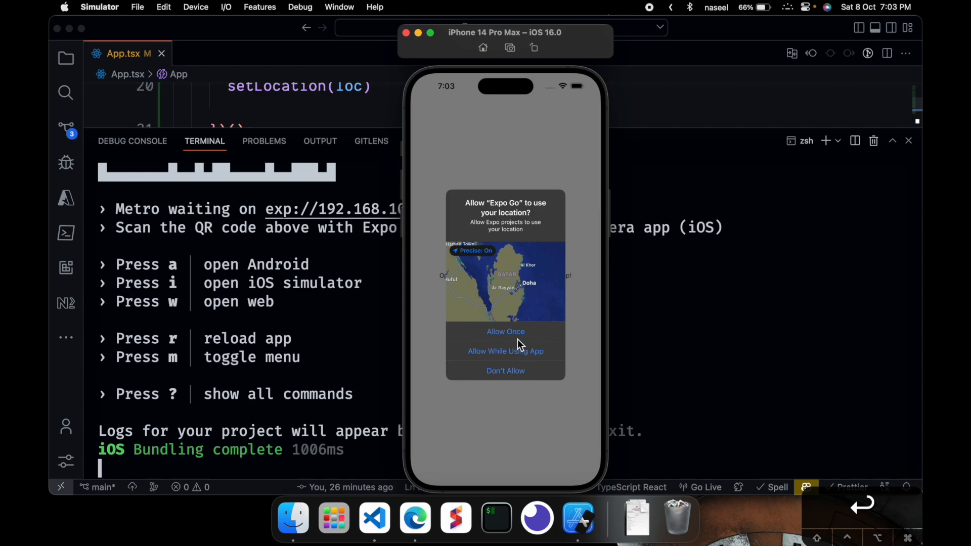
mouse_move(635, 355)
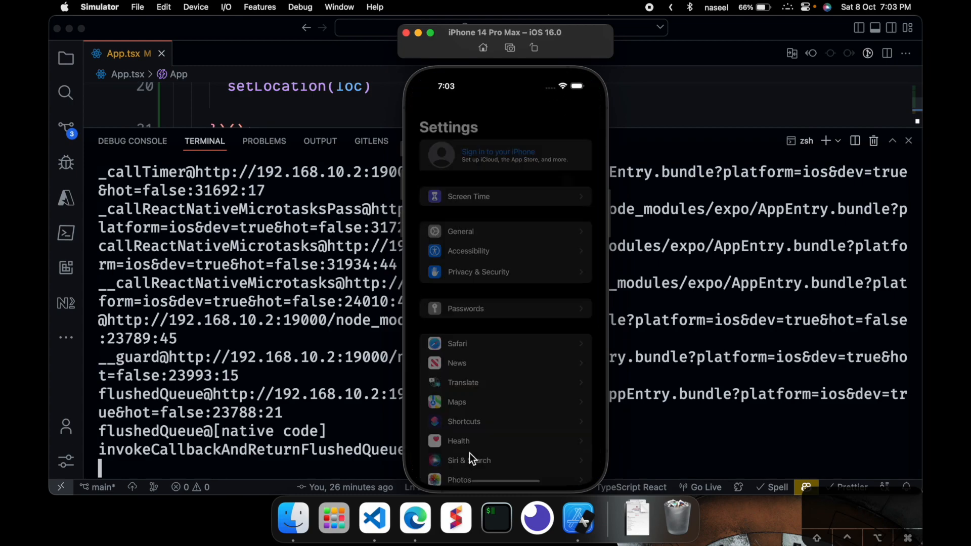
Go into the Health page of the simulated iPhone's Settings app.
left_click(458, 441)
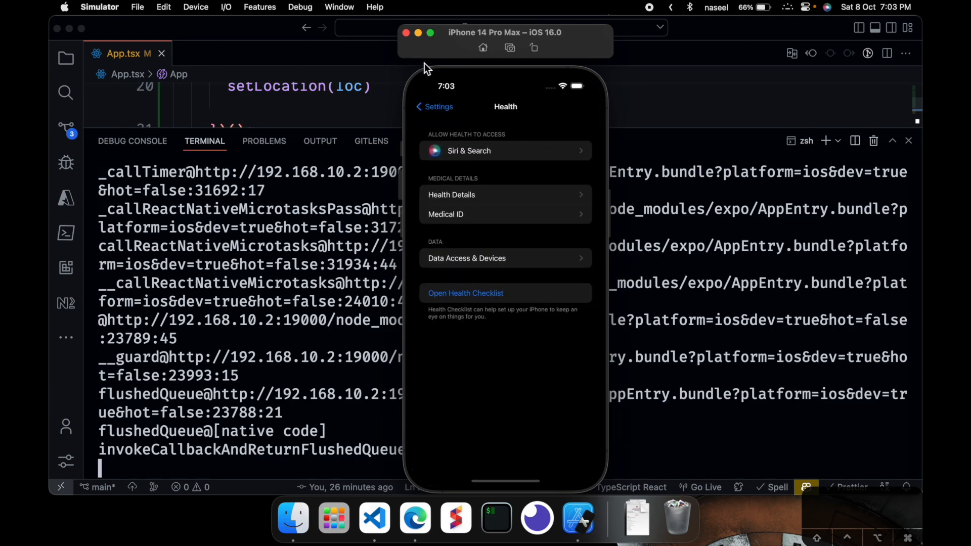
left_click(435, 106)
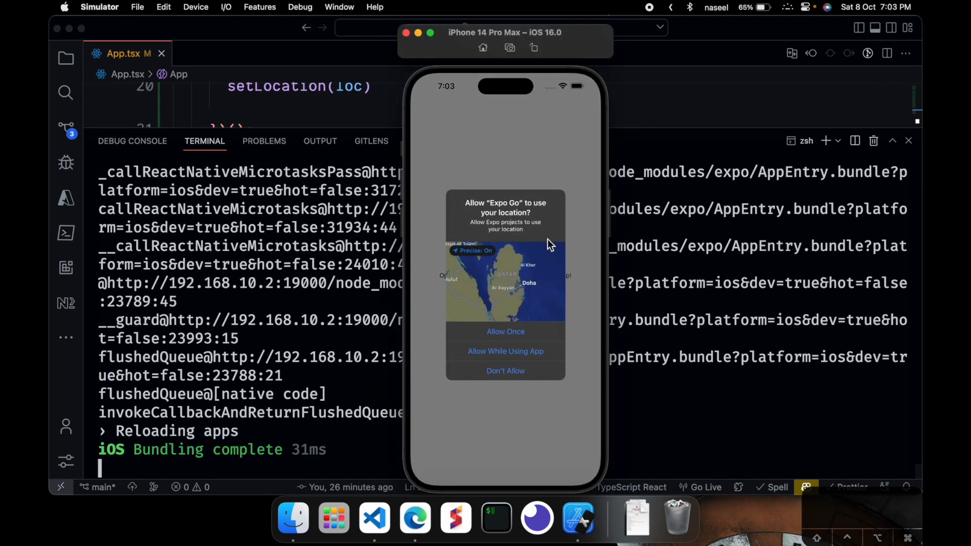
mouse_move(506, 351)
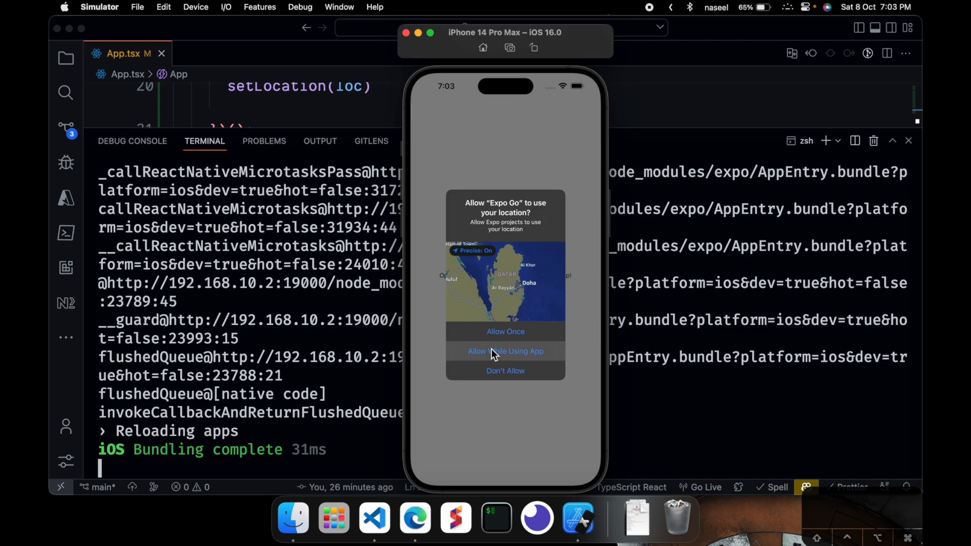
Choose 'Allow While Using App' so Expo Go shows the device coordinates as JSON.
left_click(505, 351)
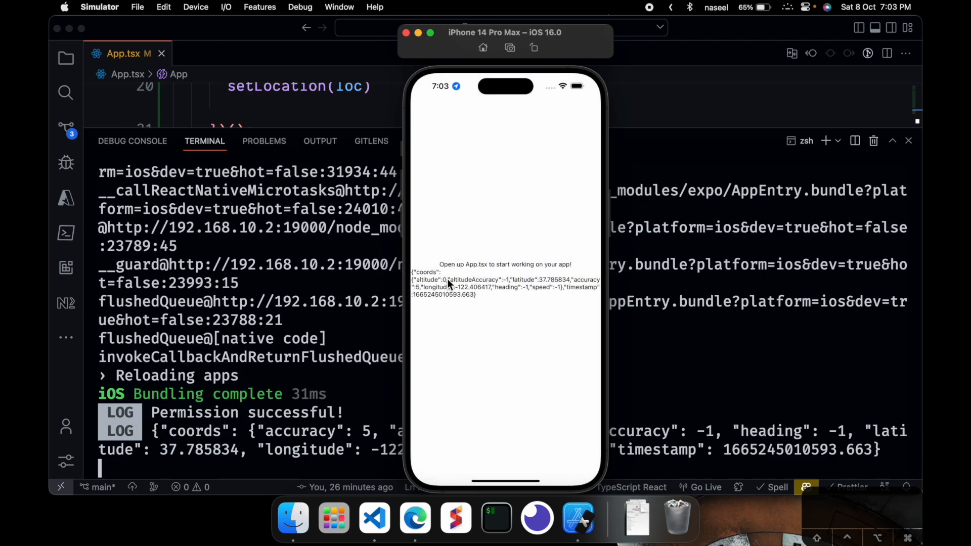
mouse_move(480, 301)
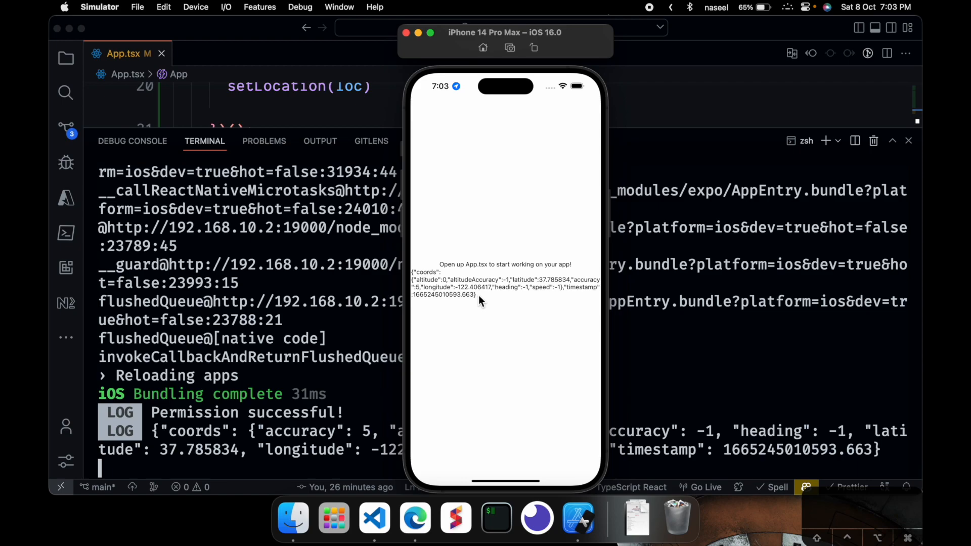
mouse_move(502, 267)
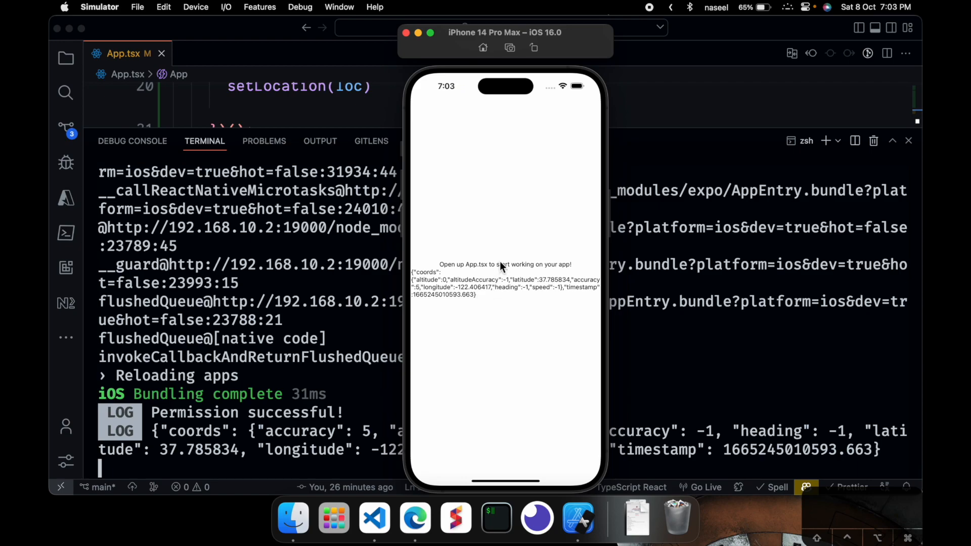
left_click(908, 141)
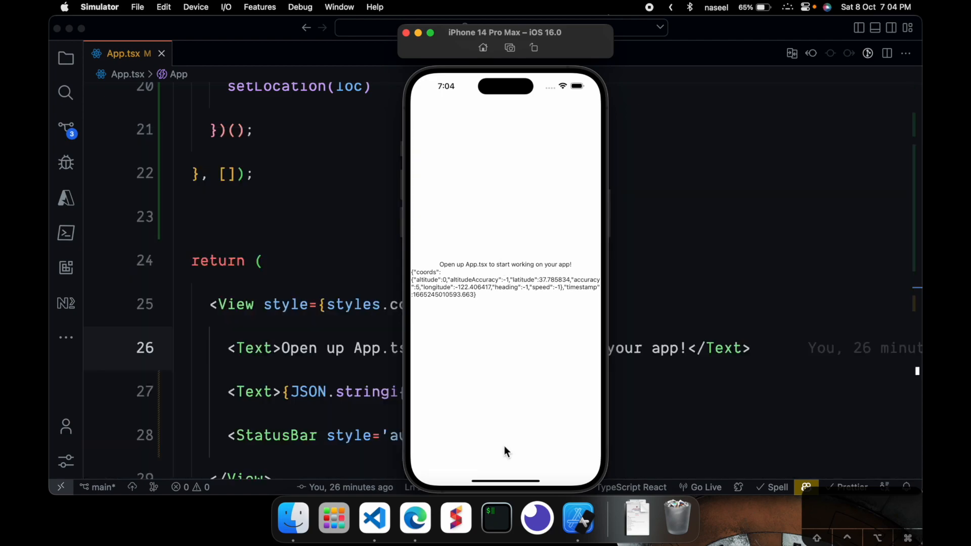
mouse_move(497, 289)
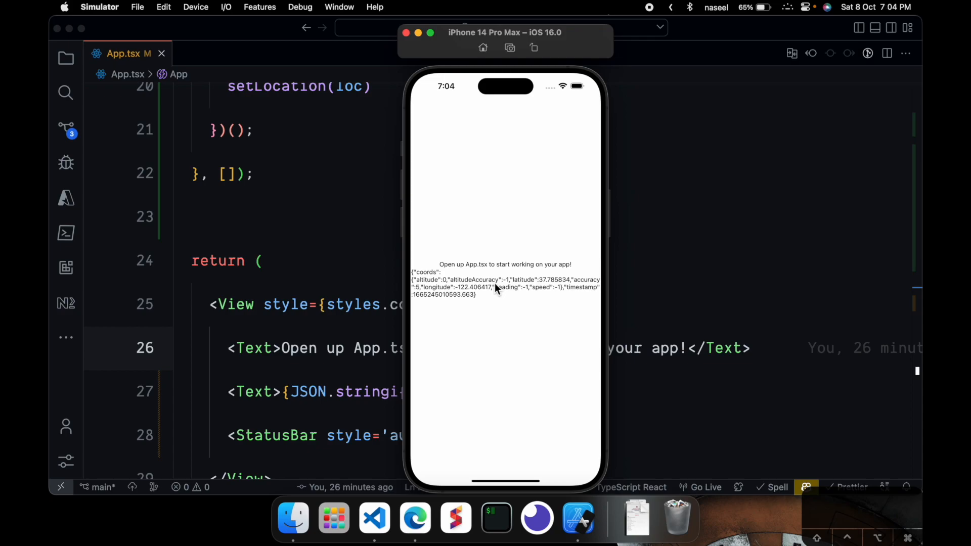
mouse_move(484, 305)
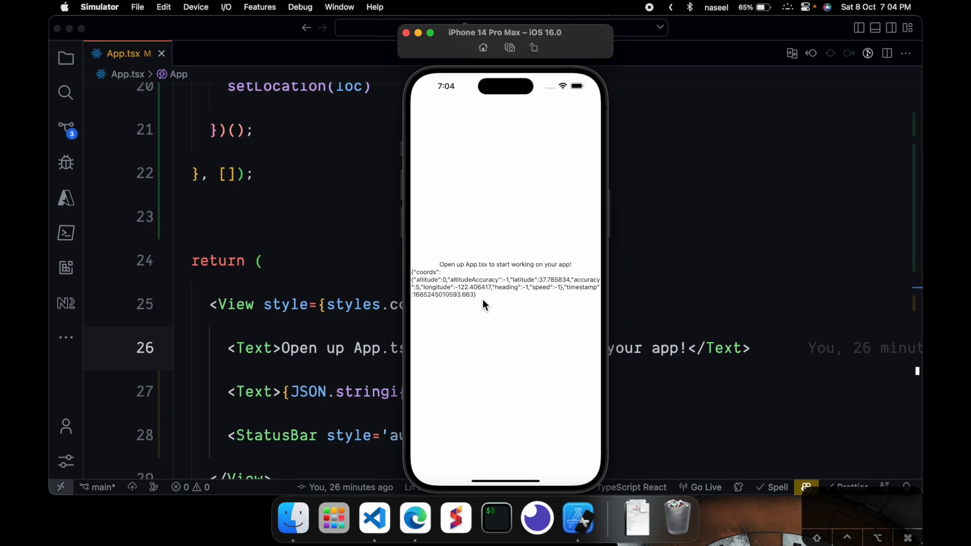
mouse_move(531, 296)
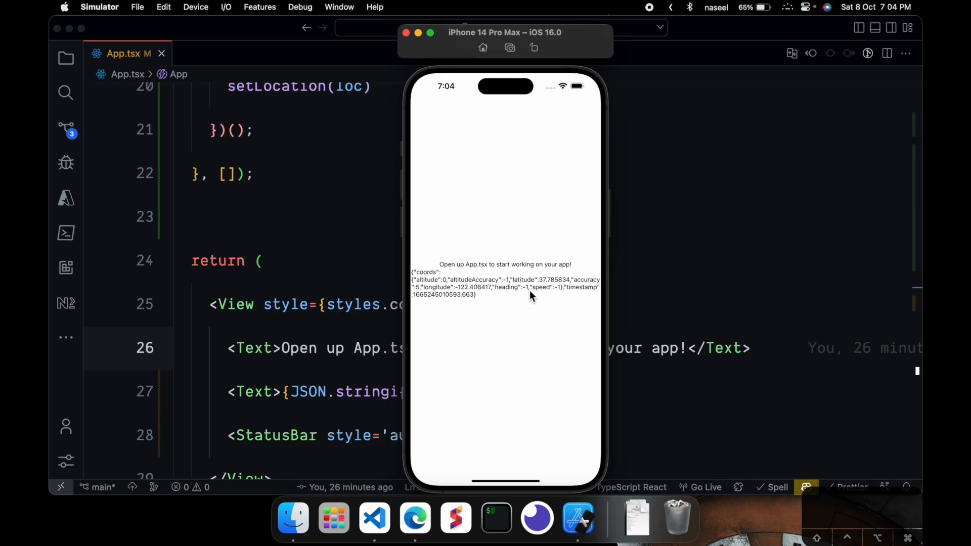
mouse_move(415, 317)
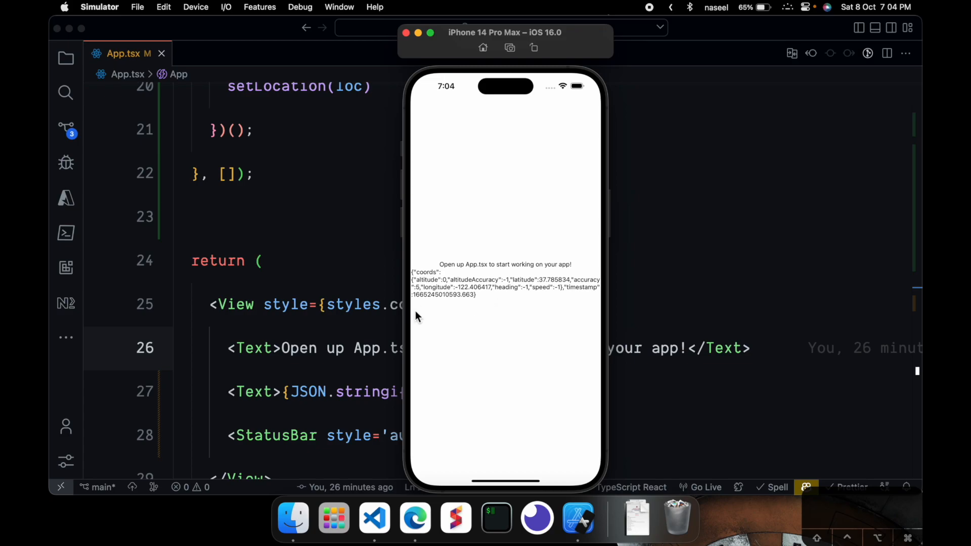
mouse_move(475, 280)
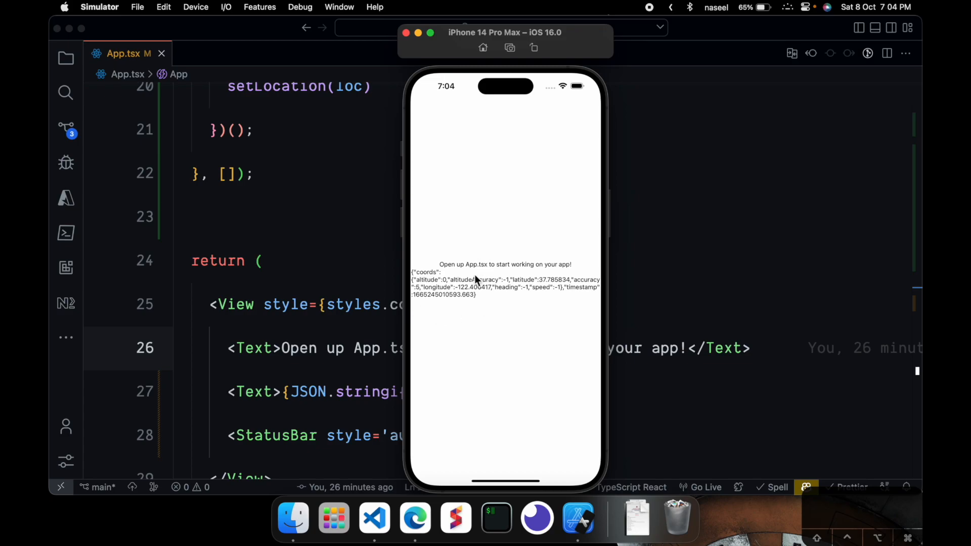